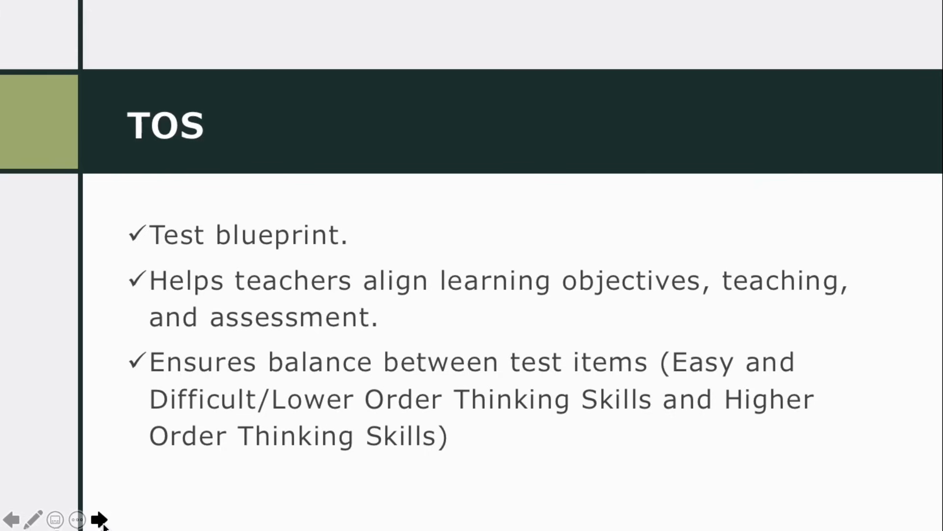
# Advance the slideshow to the 'Parts of a Table of Specification' slide
pyautogui.click(99, 519)
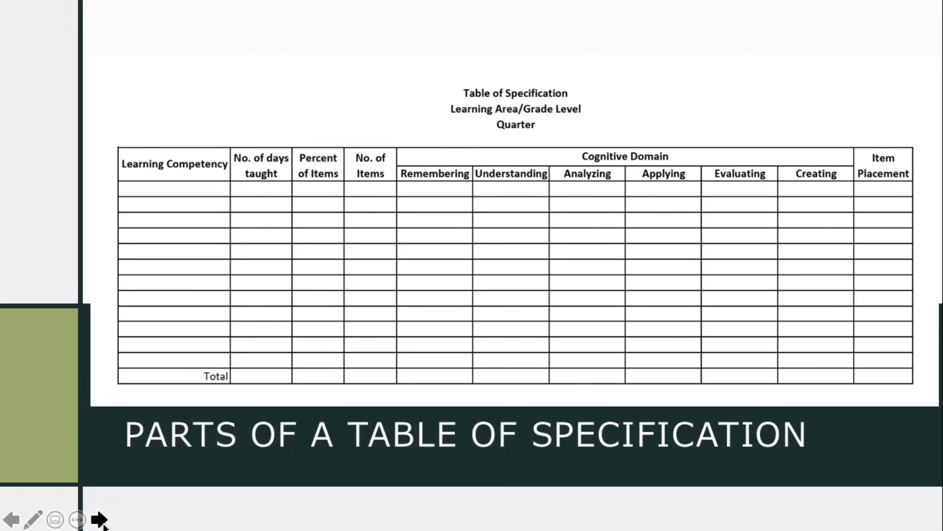
pyautogui.moveTo(172, 174)
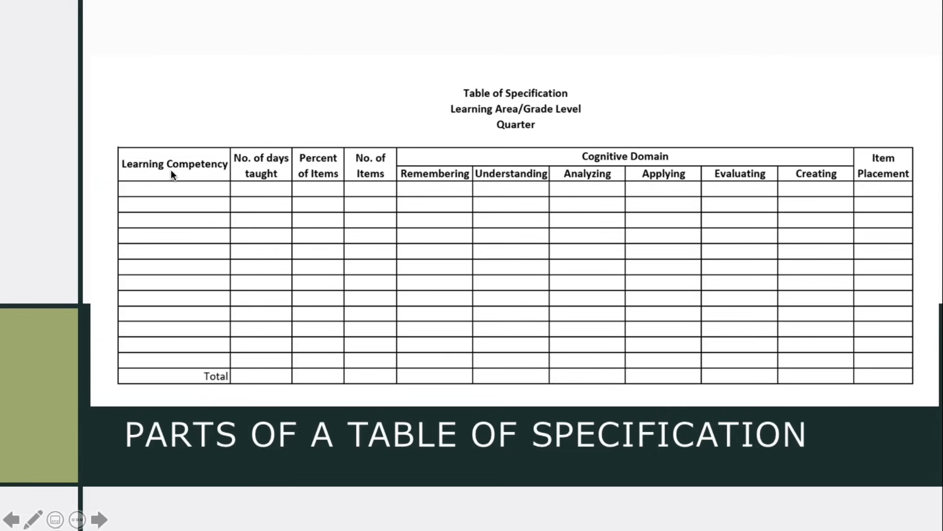
pyautogui.moveTo(195, 178)
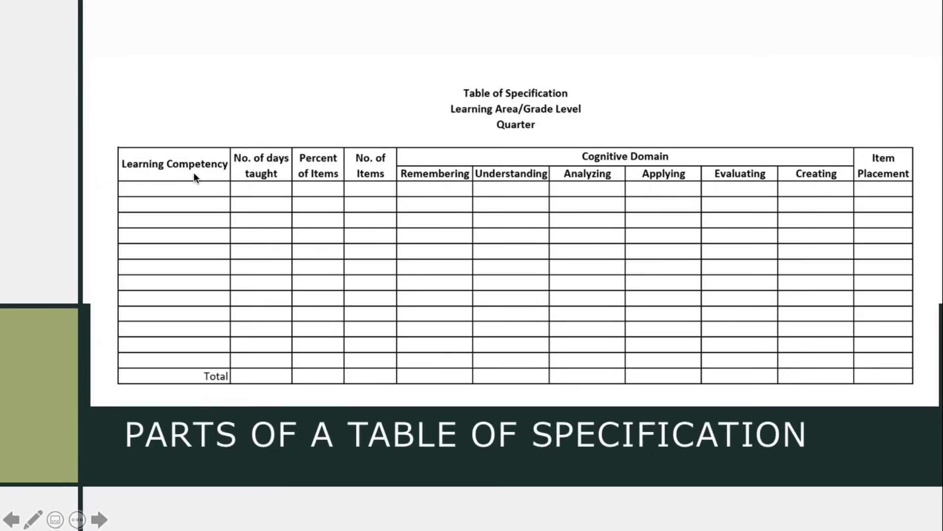
pyautogui.moveTo(211, 179)
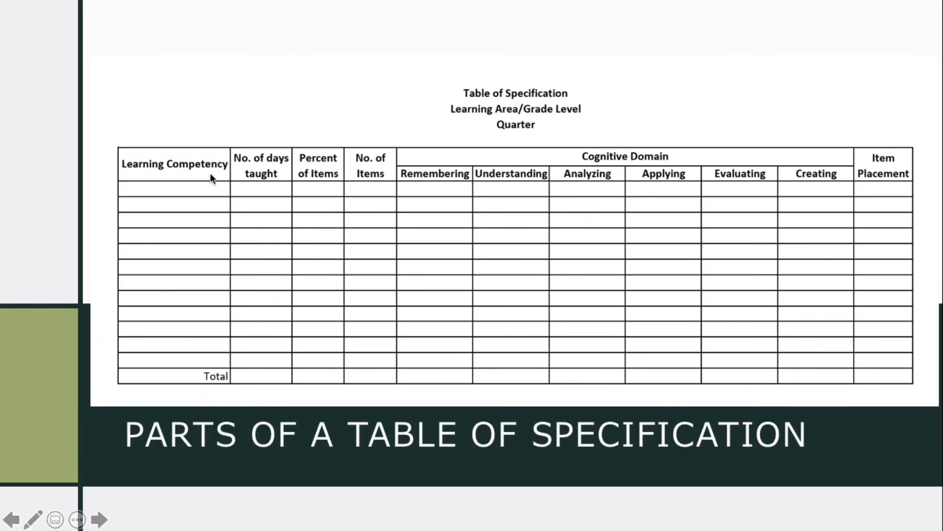
pyautogui.moveTo(242, 187)
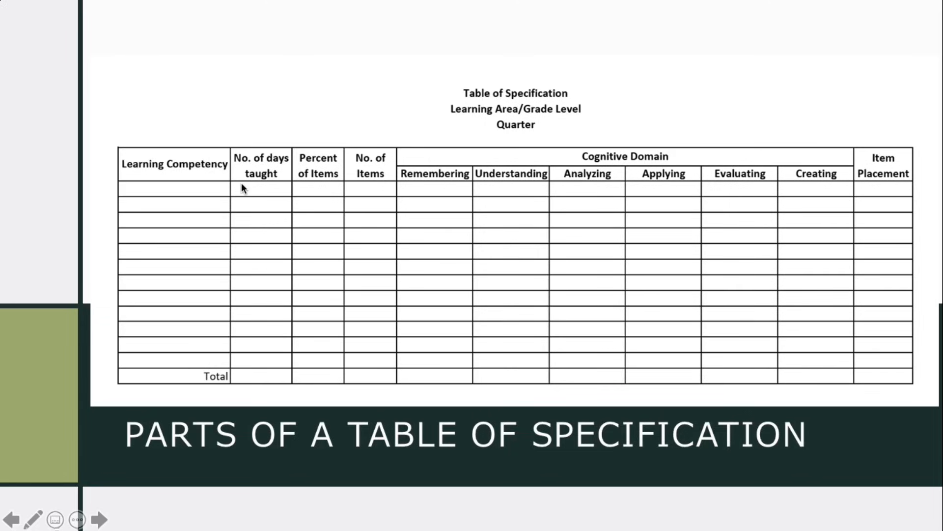
pyautogui.moveTo(248, 184)
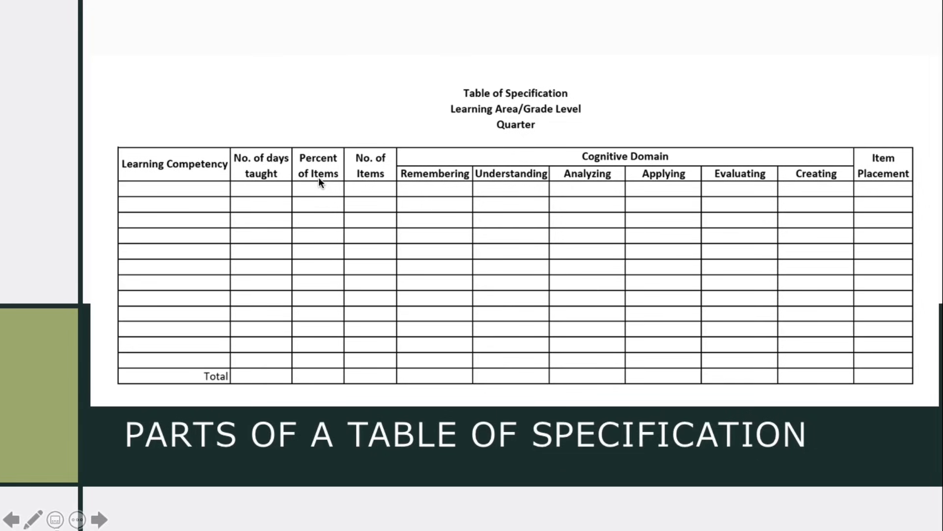
pyautogui.moveTo(461, 125)
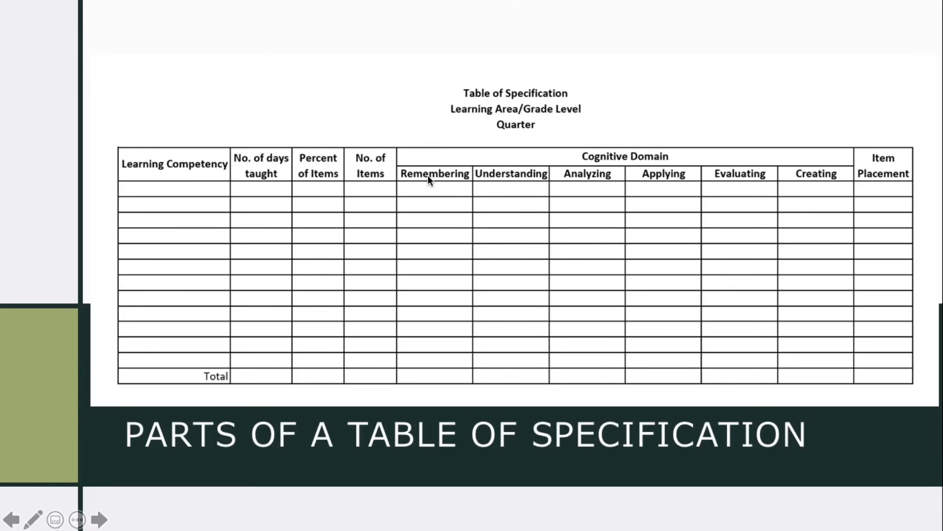
pyautogui.moveTo(833, 171)
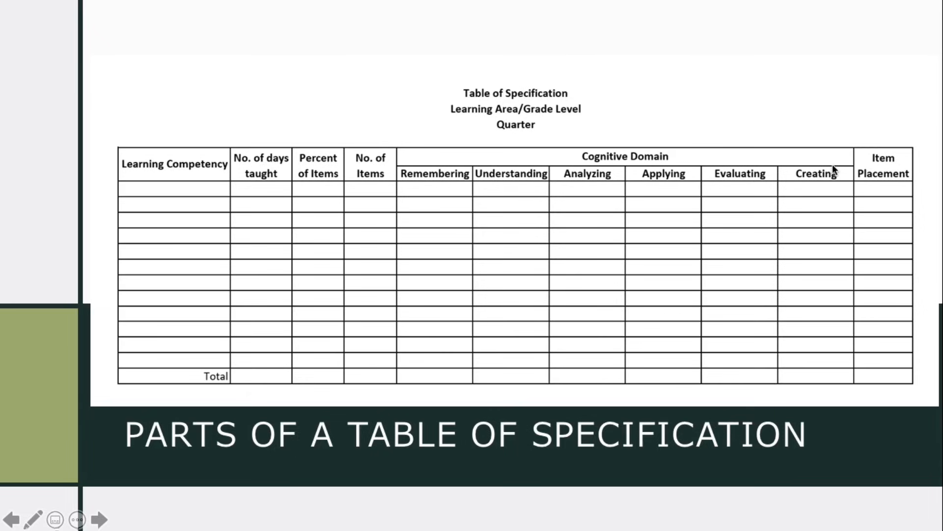
pyautogui.moveTo(439, 180)
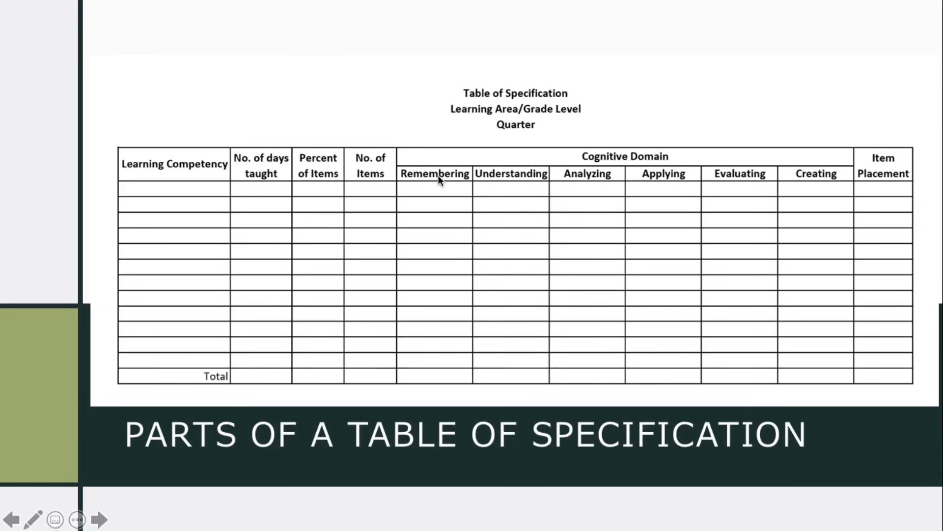
pyautogui.moveTo(497, 185)
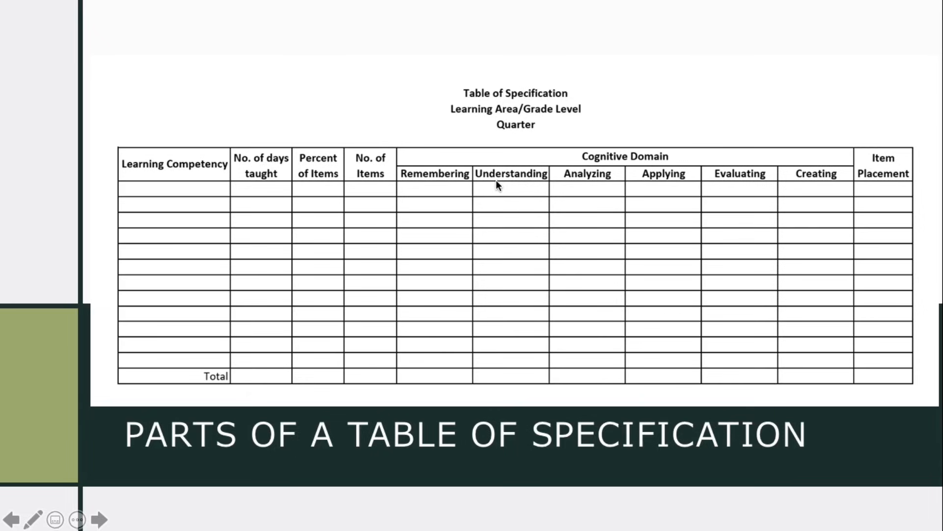
pyautogui.moveTo(653, 186)
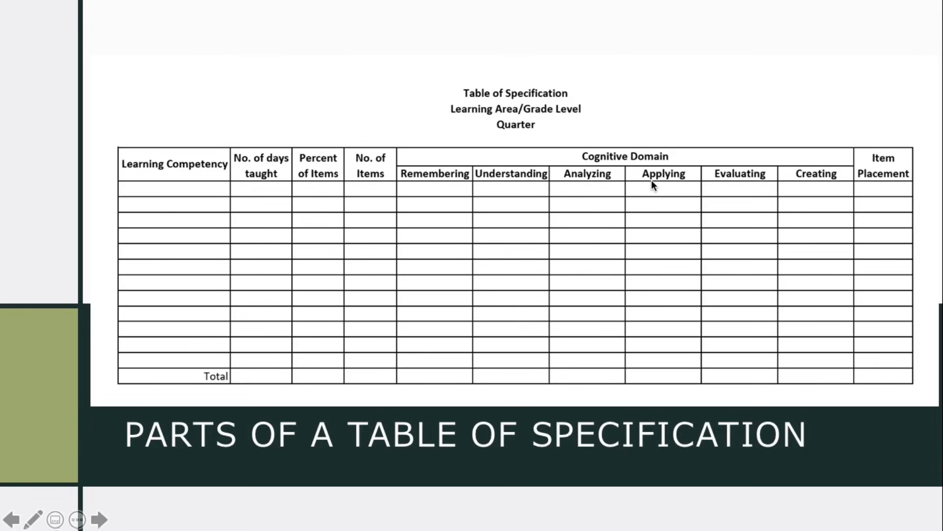
pyautogui.moveTo(801, 184)
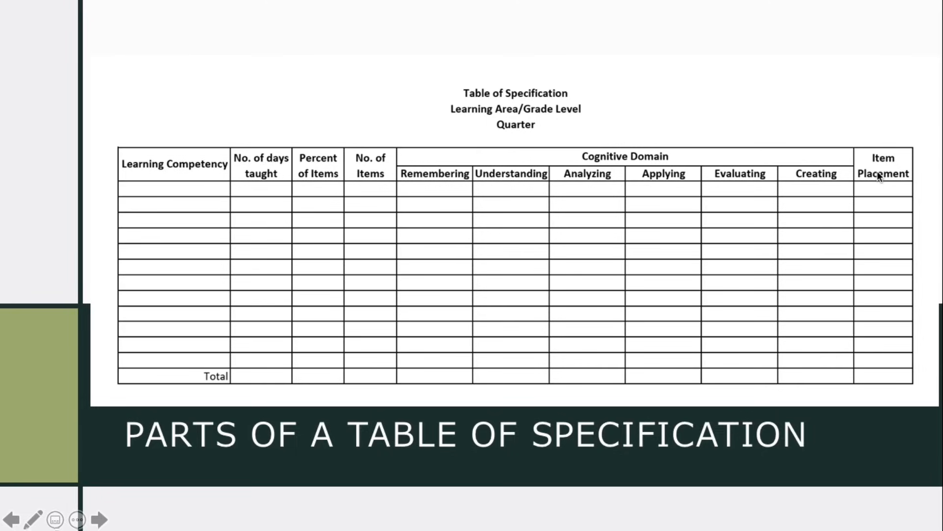
pyautogui.moveTo(362, 393)
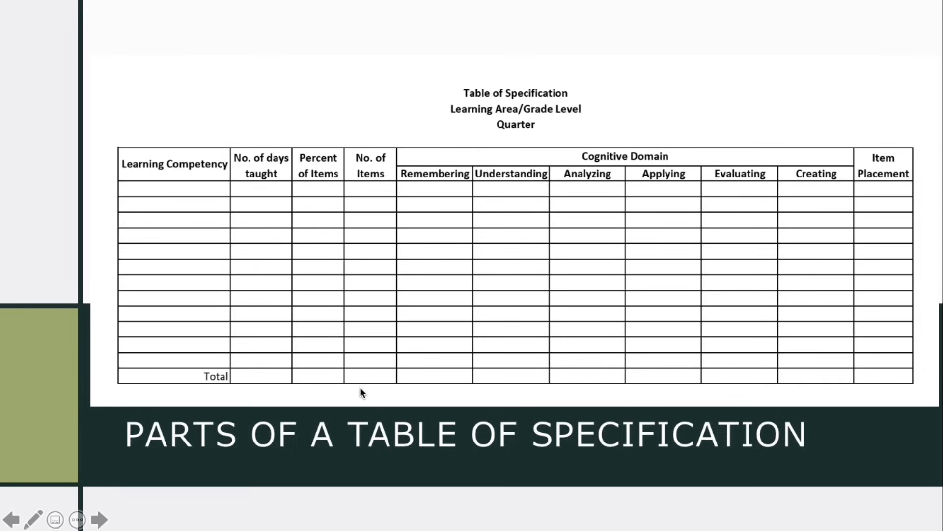
pyautogui.moveTo(161, 512)
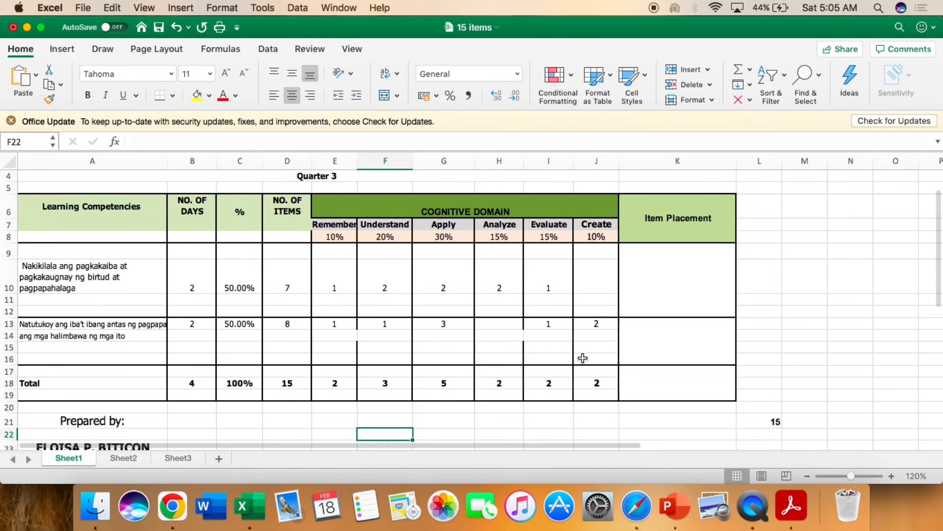
# Widen the Learning Competencies column A so competency descriptions wrap onto fewer lines
pyautogui.scroll(3)
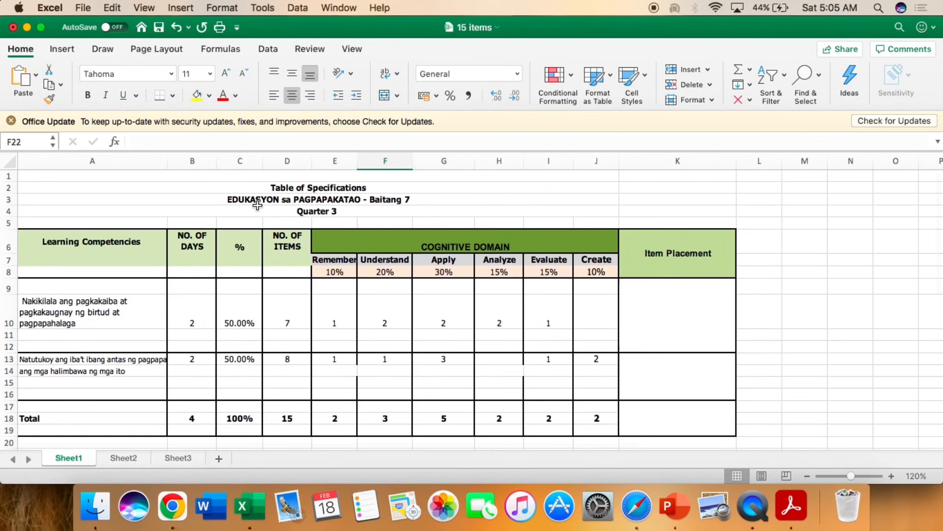
pyautogui.moveTo(157, 292)
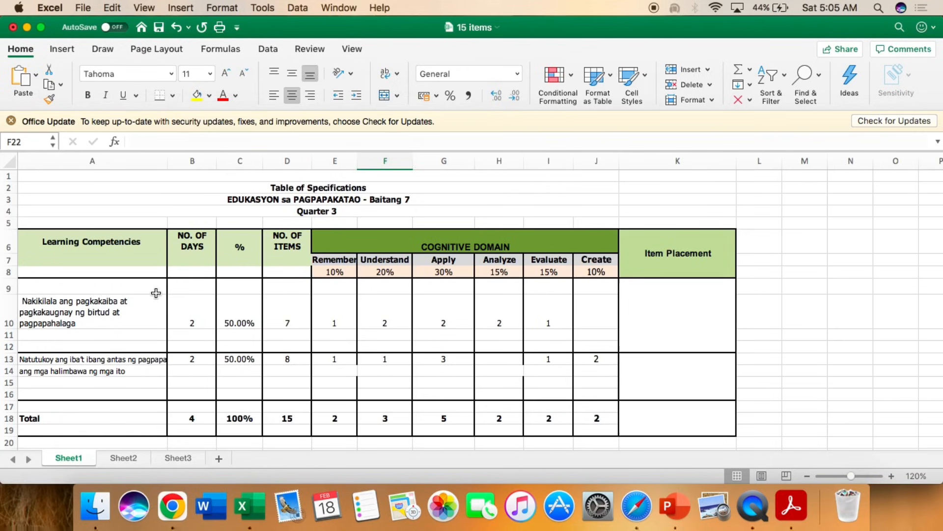
pyautogui.scroll(-3)
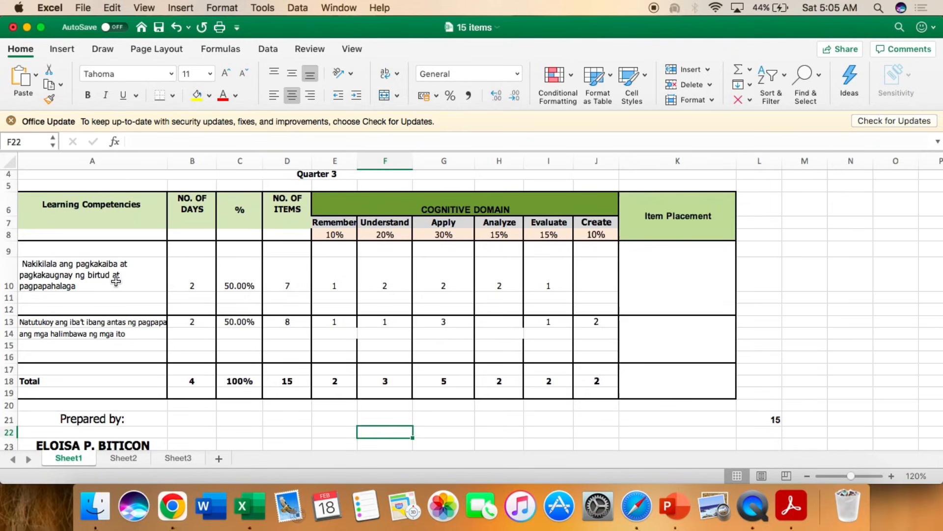
pyautogui.moveTo(66, 328)
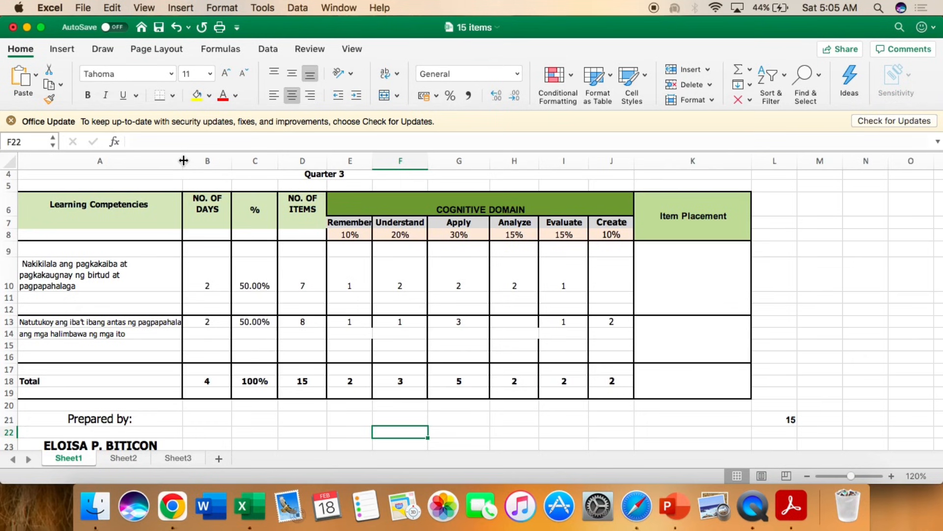
pyautogui.moveTo(183, 161); pyautogui.dragTo(191, 161)
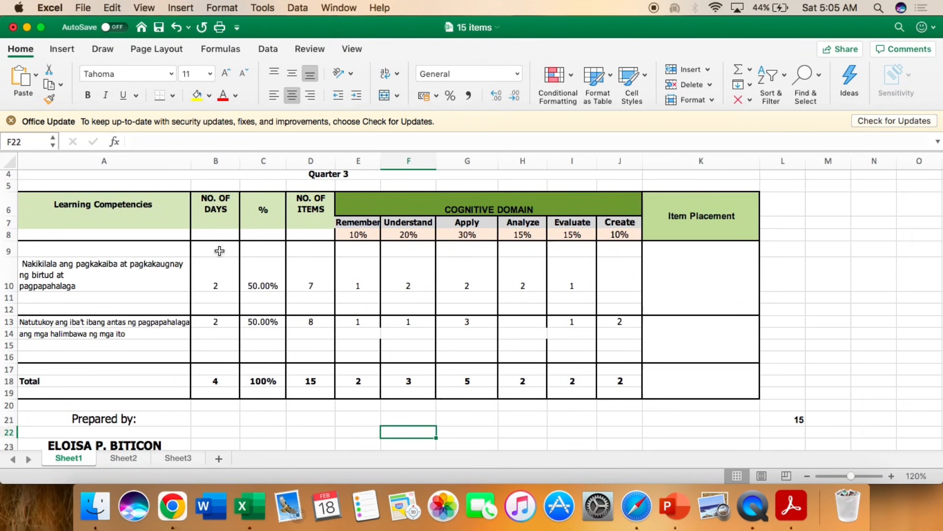
pyautogui.moveTo(215, 325)
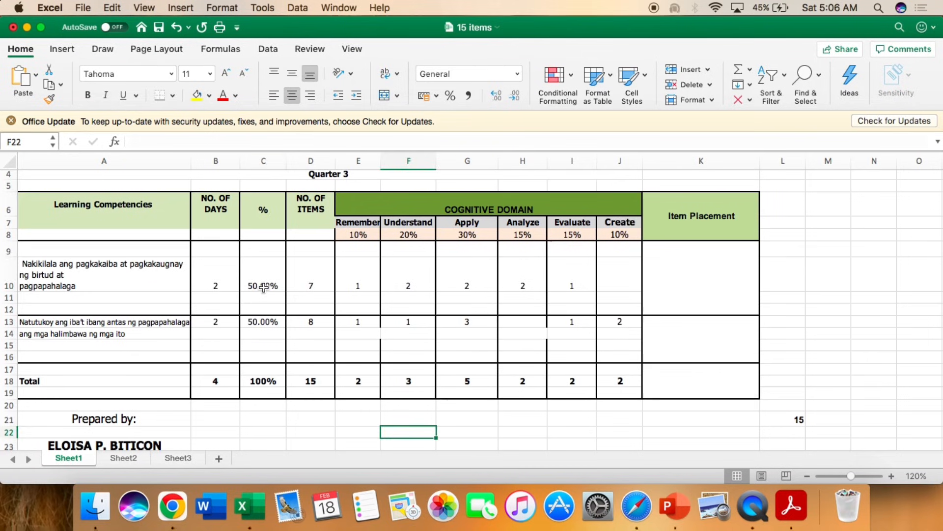
pyautogui.click(263, 286)
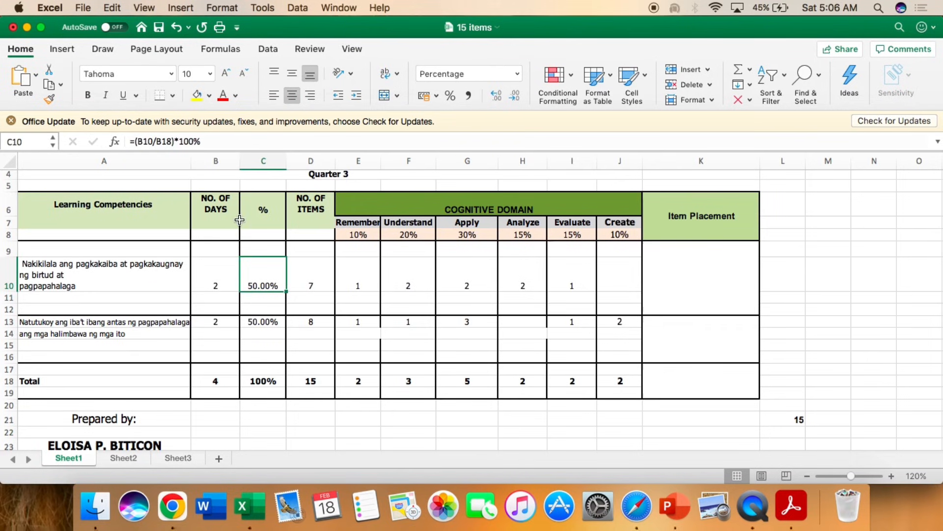
pyautogui.moveTo(214, 281)
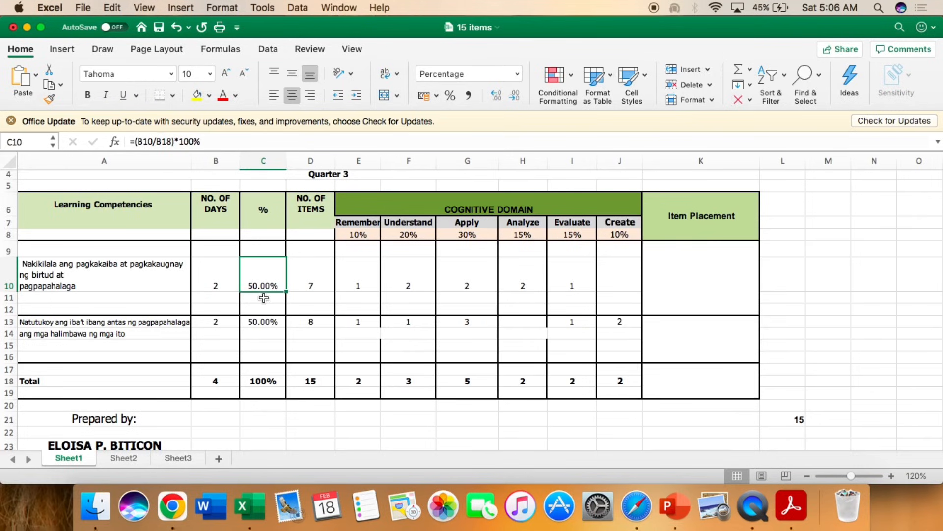
pyautogui.click(263, 321)
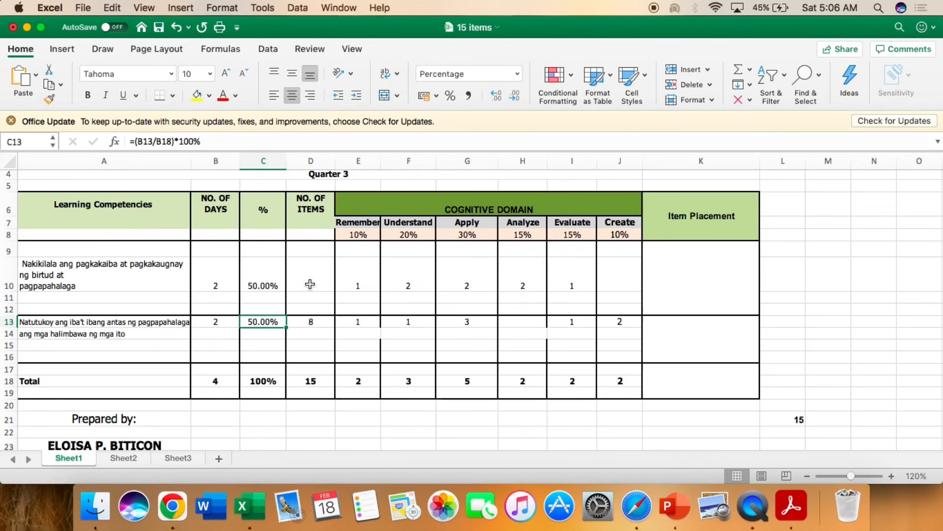
pyautogui.click(310, 284)
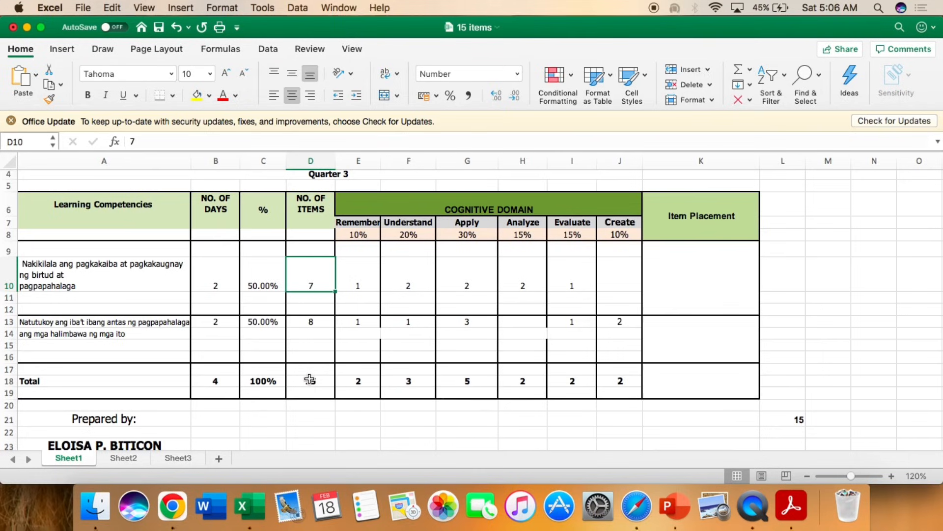
pyautogui.click(310, 321)
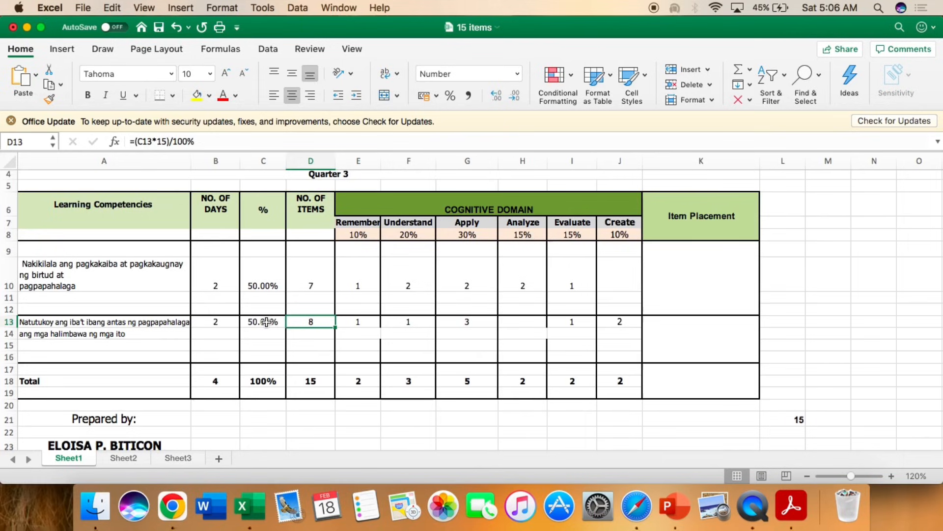
pyautogui.moveTo(301, 381)
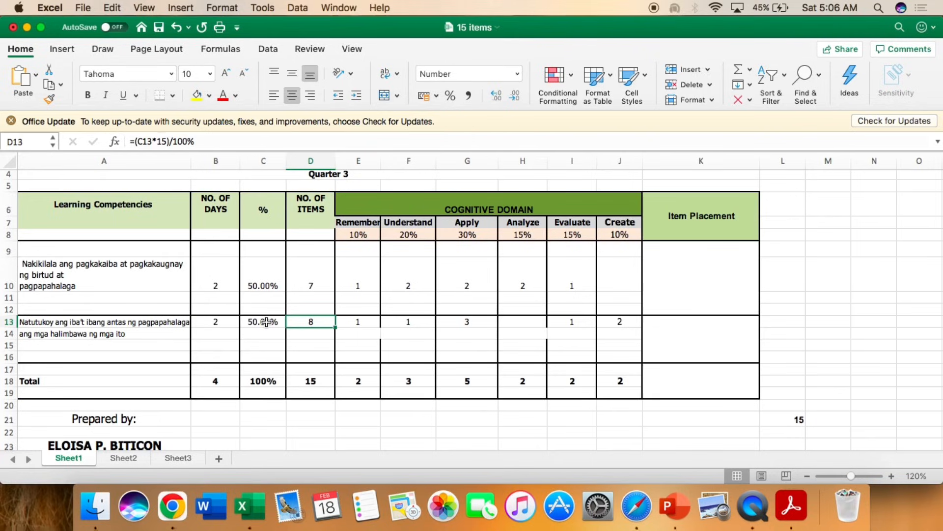
pyautogui.moveTo(301, 381)
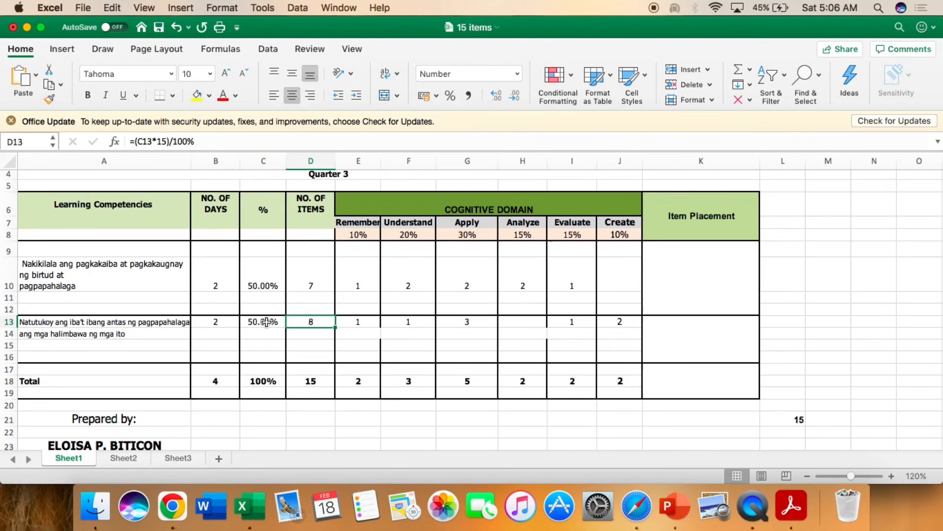
pyautogui.moveTo(303, 380)
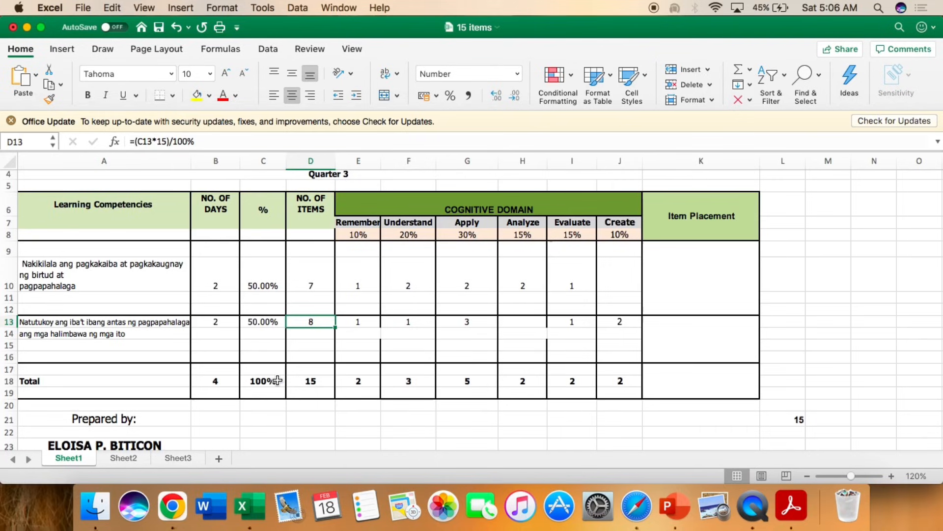
pyautogui.moveTo(463, 124)
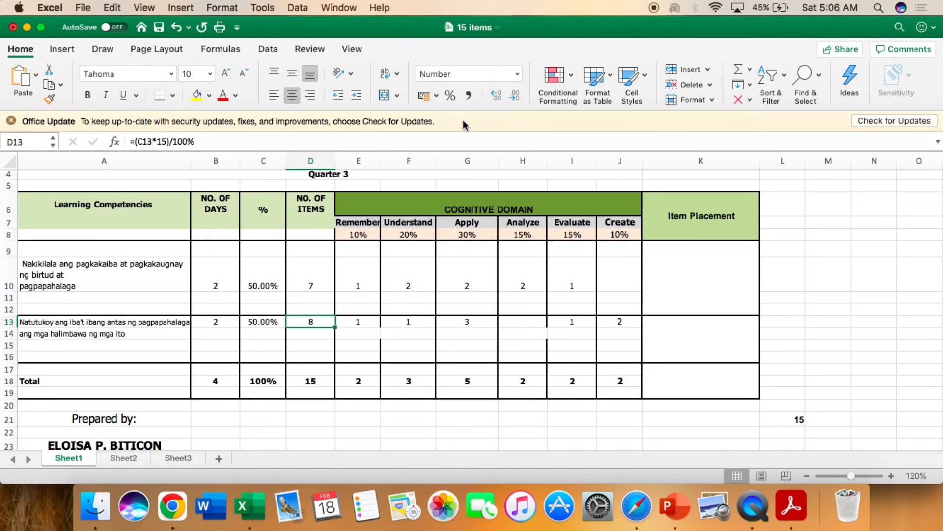
pyautogui.moveTo(543, 211)
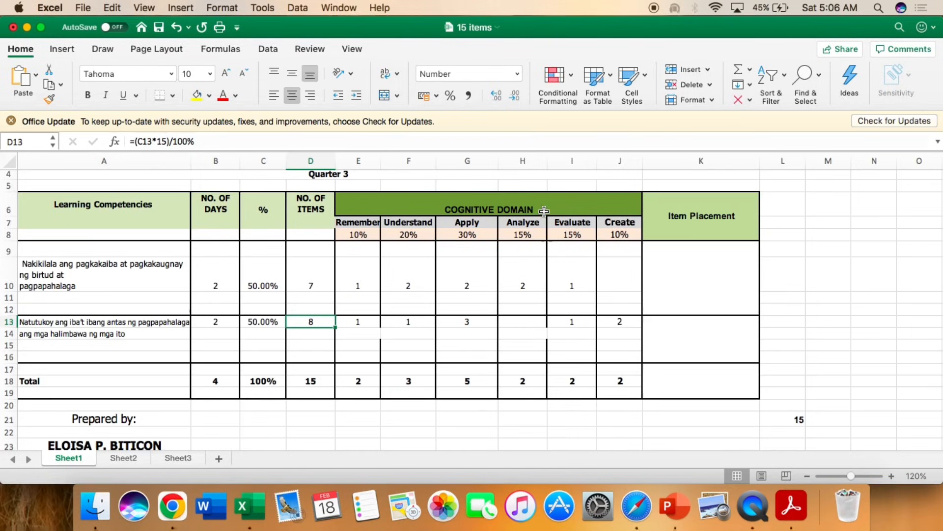
pyautogui.moveTo(362, 234)
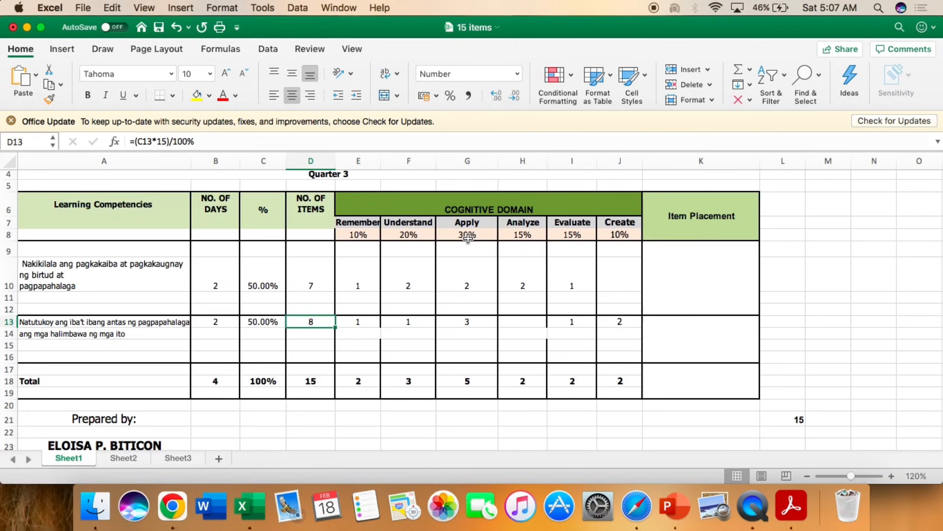
pyautogui.moveTo(570, 239)
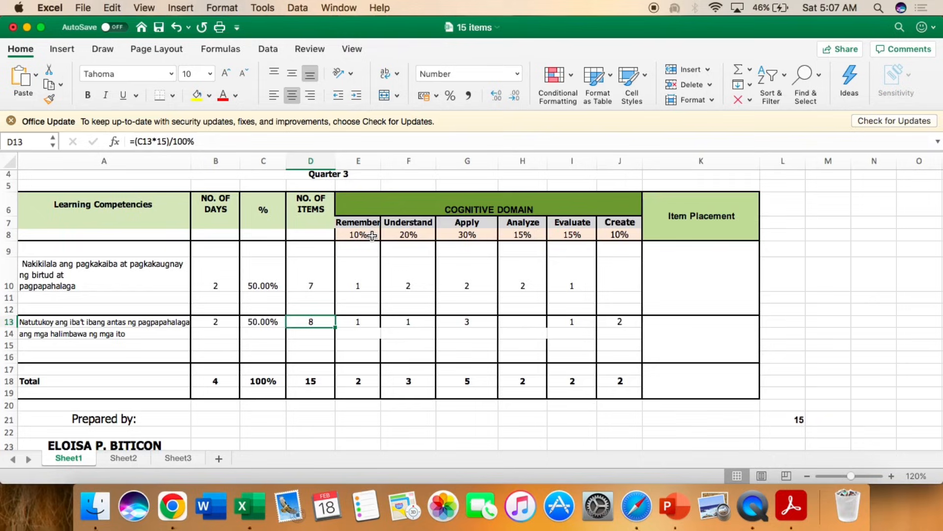
pyautogui.moveTo(467, 235)
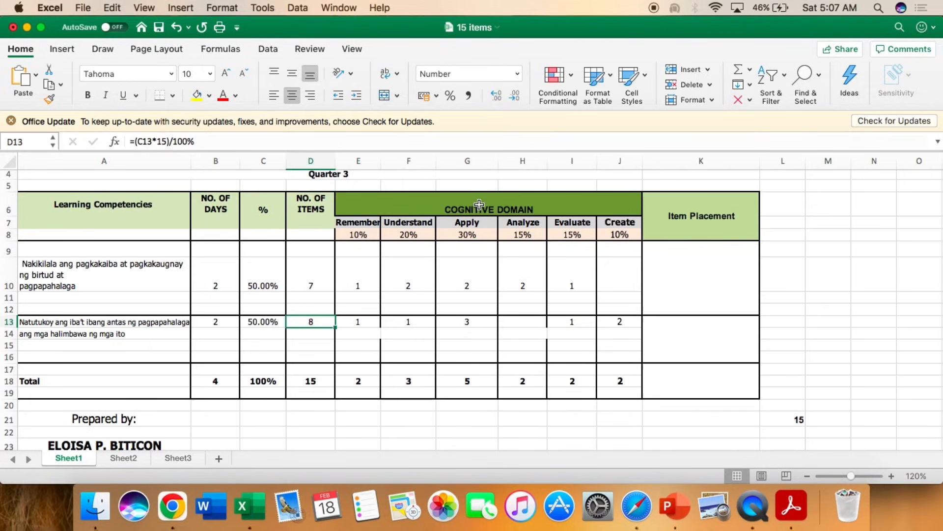
pyautogui.moveTo(359, 235)
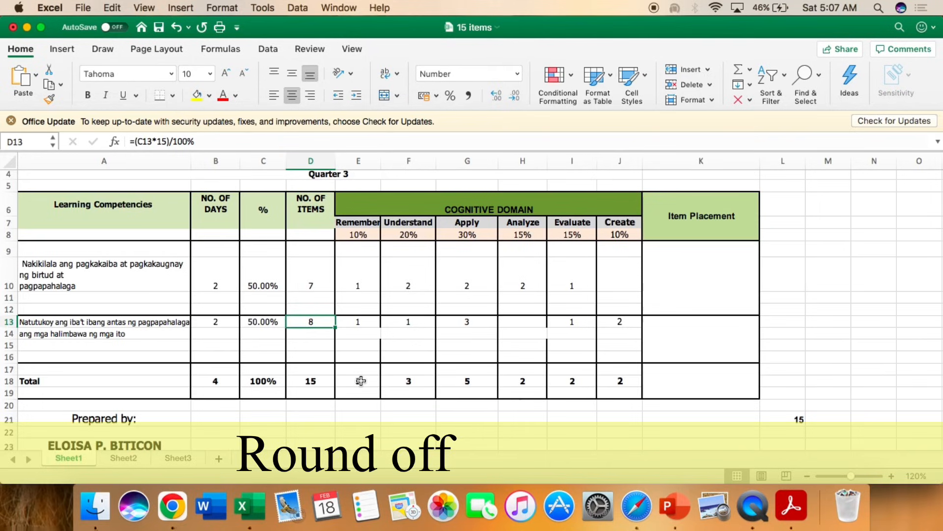
# Inspect the row 18 totals for Remember through Create, each a domain percentage times 15
pyautogui.click(358, 380)
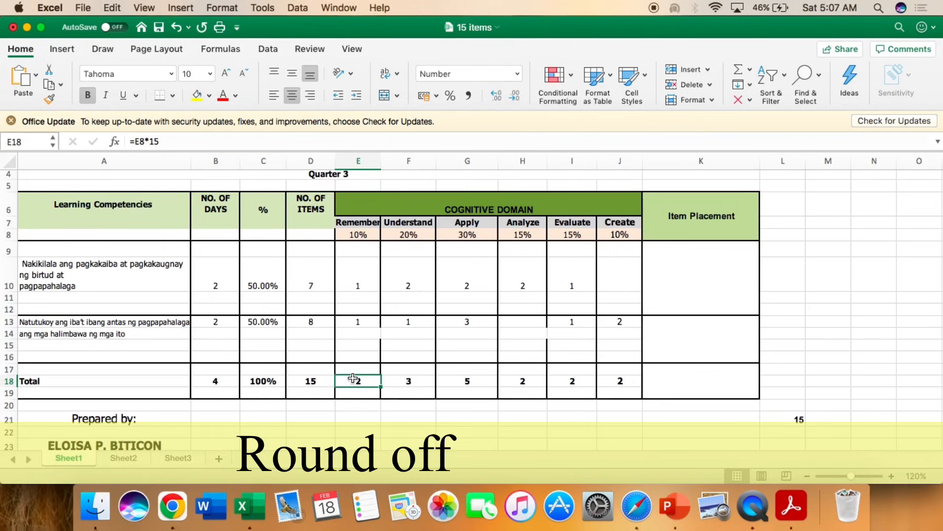
pyautogui.moveTo(408, 254)
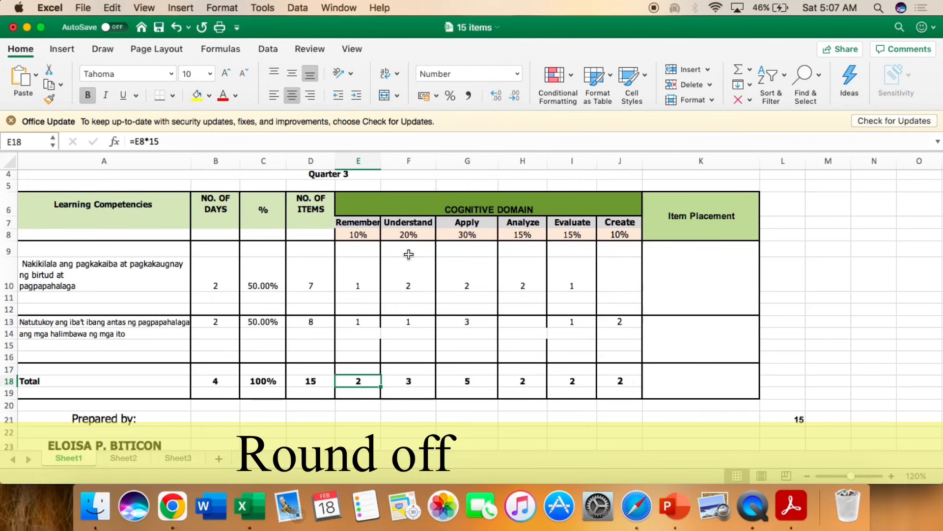
pyautogui.moveTo(408, 235)
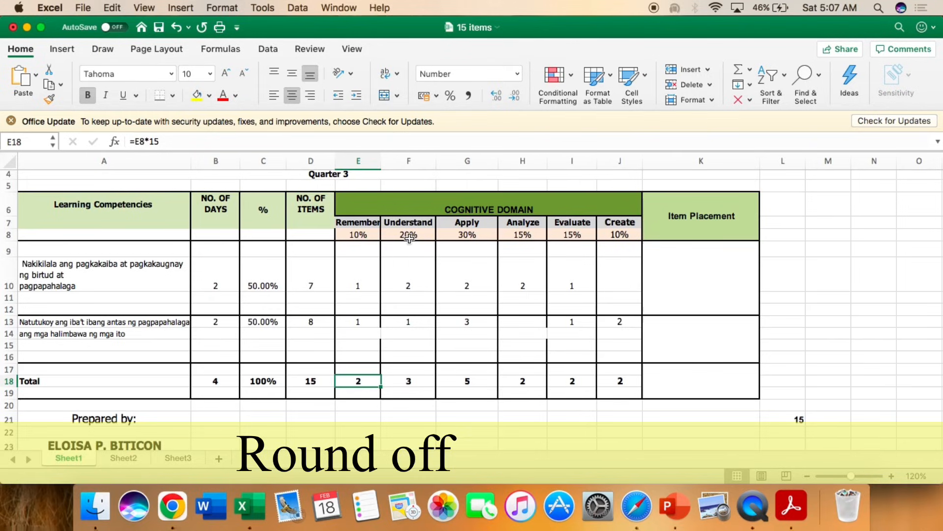
pyautogui.click(408, 235)
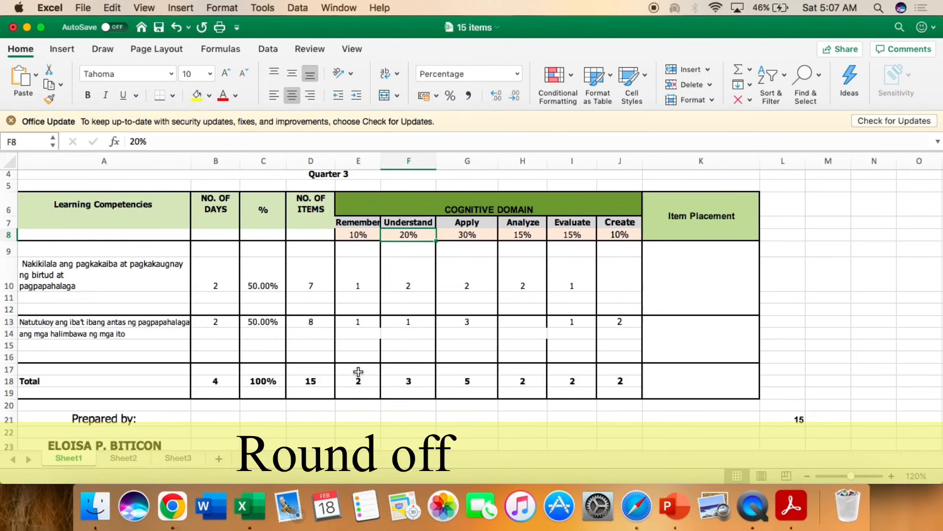
pyautogui.click(408, 380)
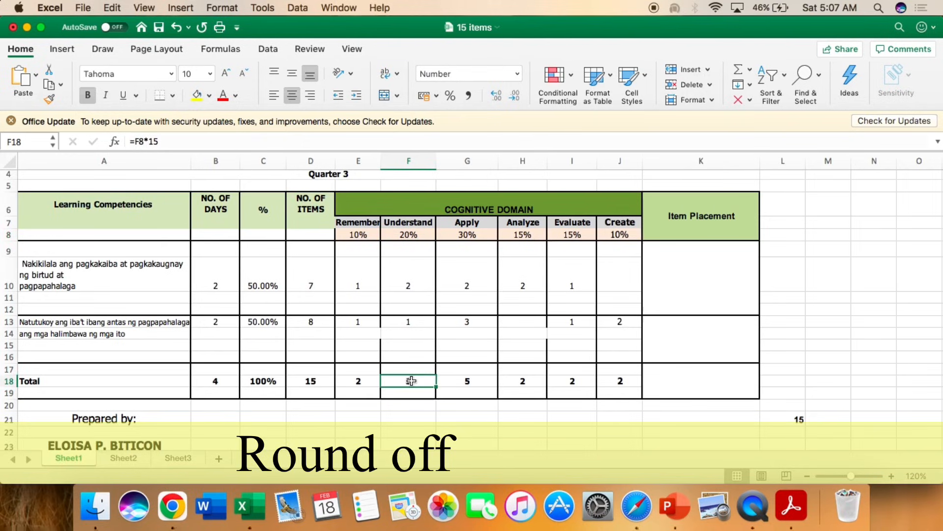
pyautogui.click(467, 381)
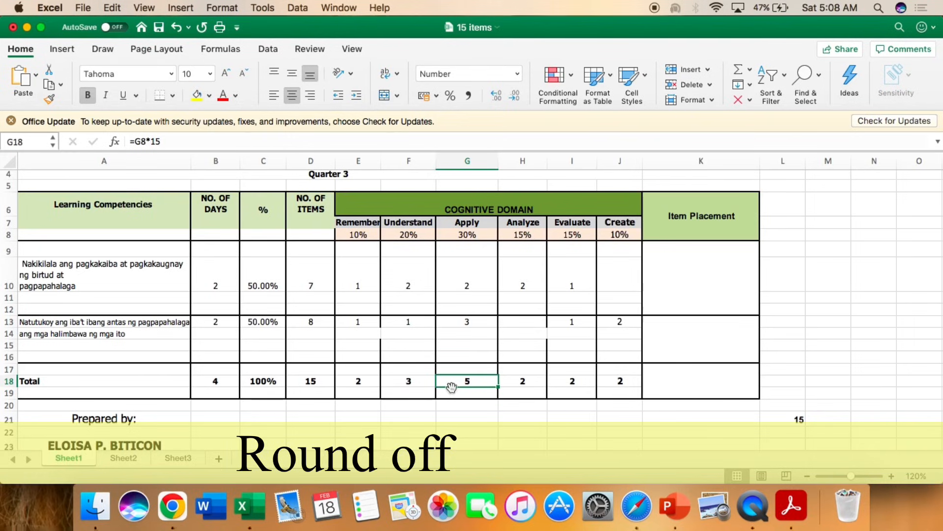
pyautogui.moveTo(526, 385)
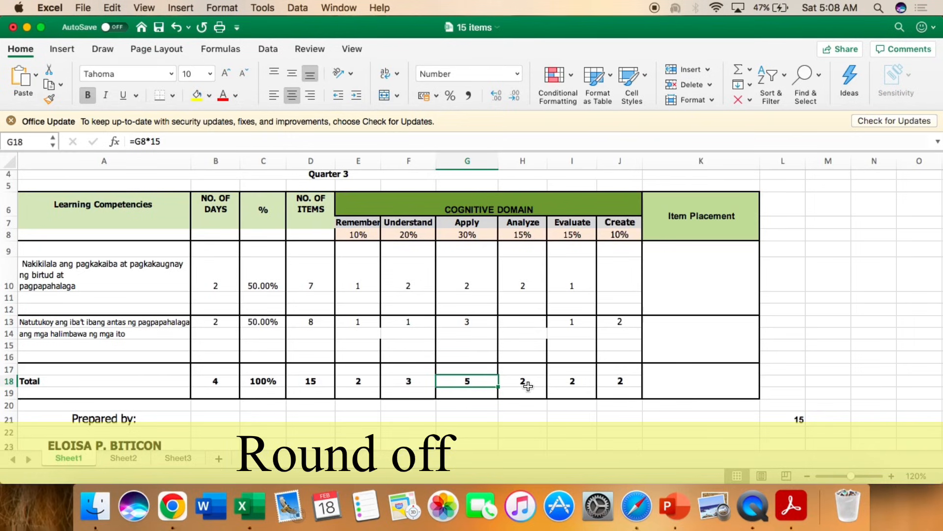
pyautogui.click(522, 380)
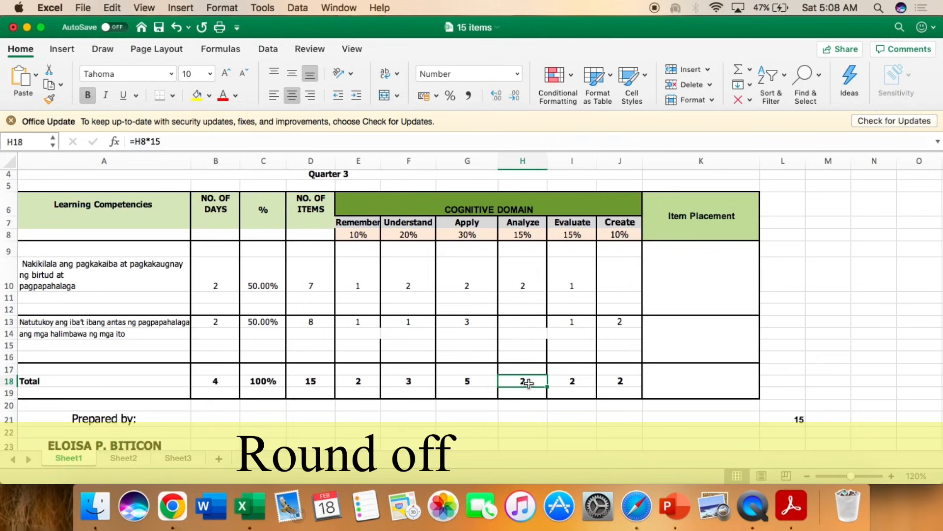
pyautogui.moveTo(306, 392)
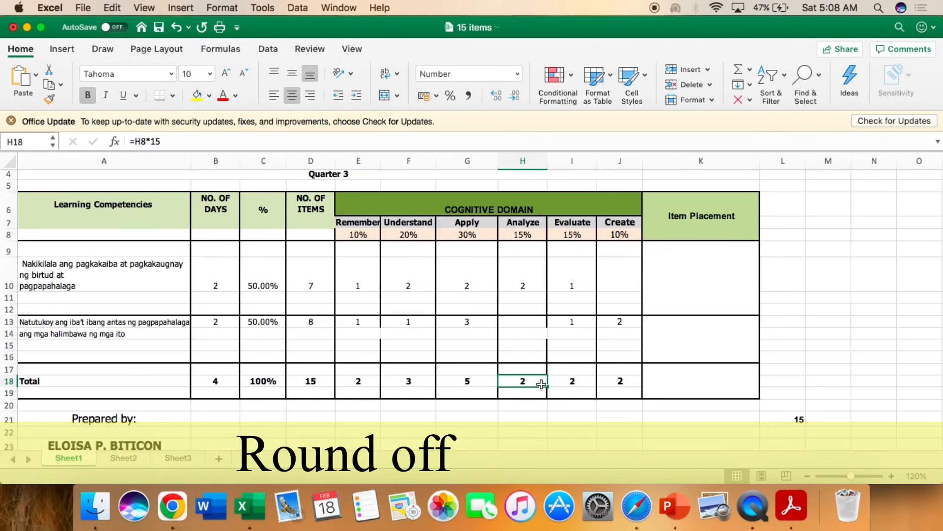
pyautogui.moveTo(574, 384)
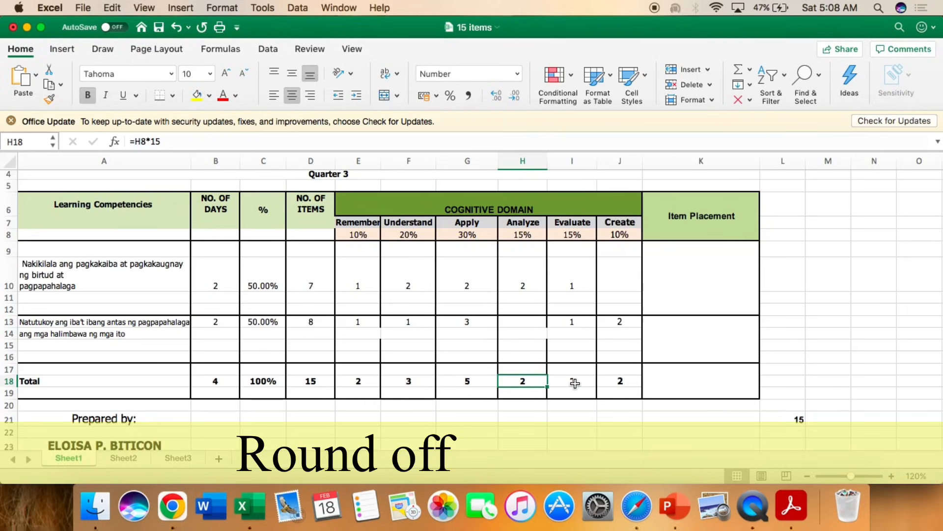
pyautogui.click(572, 380)
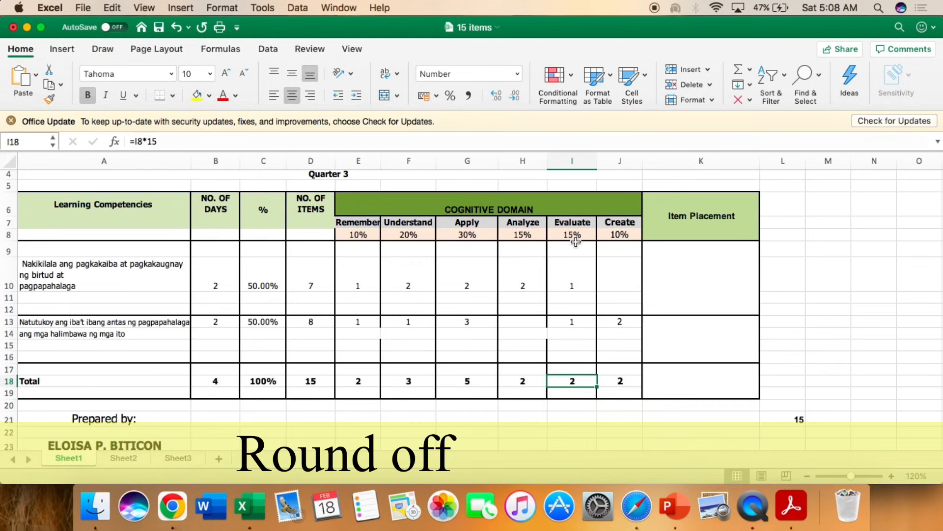
pyautogui.moveTo(554, 258)
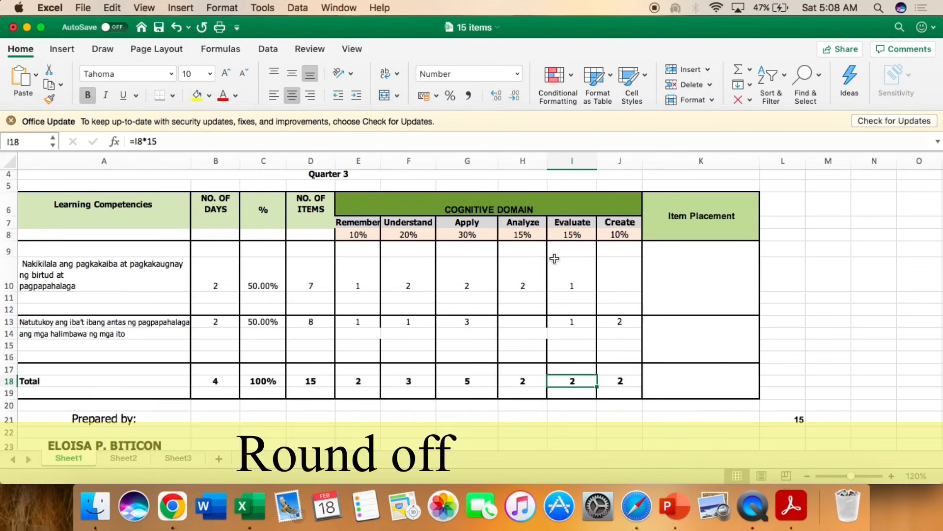
pyautogui.moveTo(624, 239)
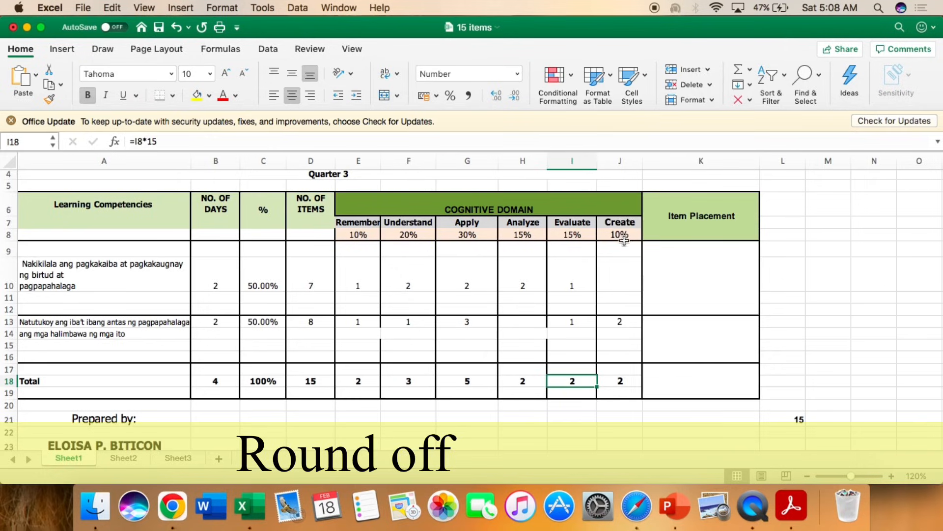
pyautogui.click(619, 380)
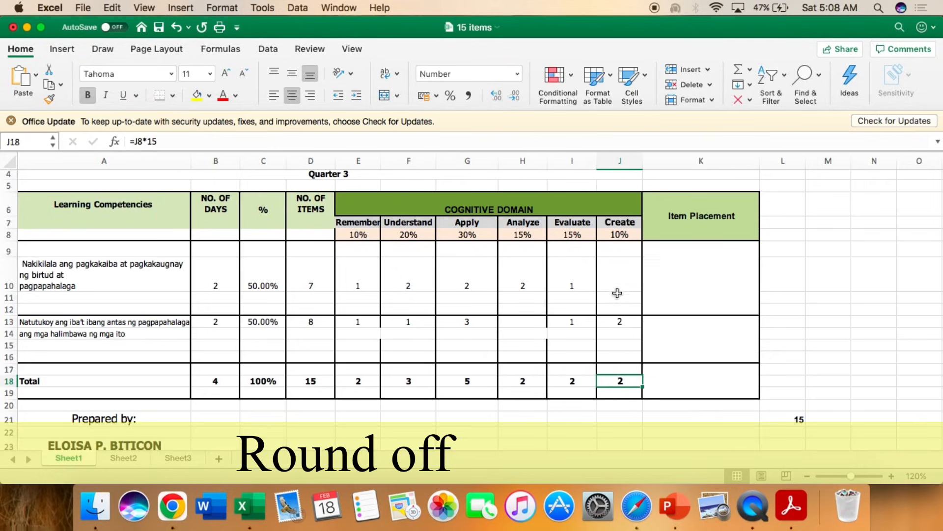
pyautogui.moveTo(621, 241)
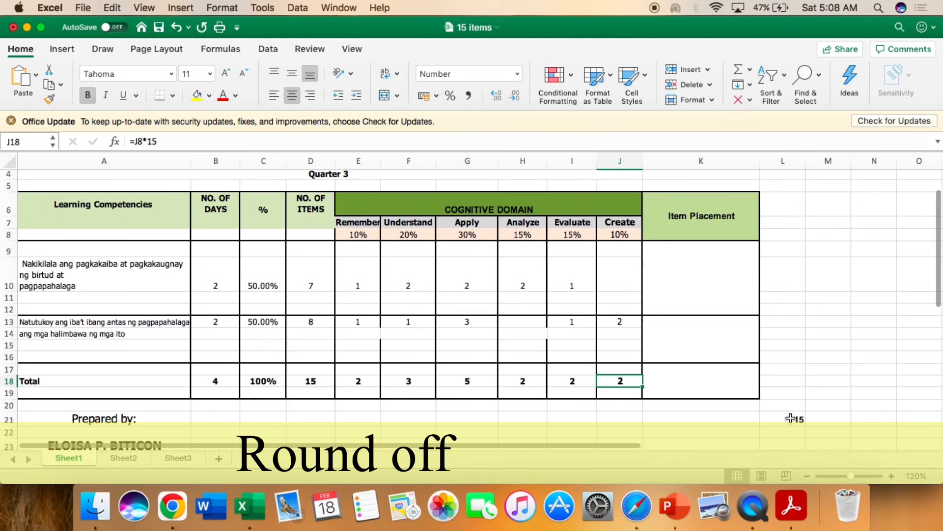
pyautogui.click(782, 418)
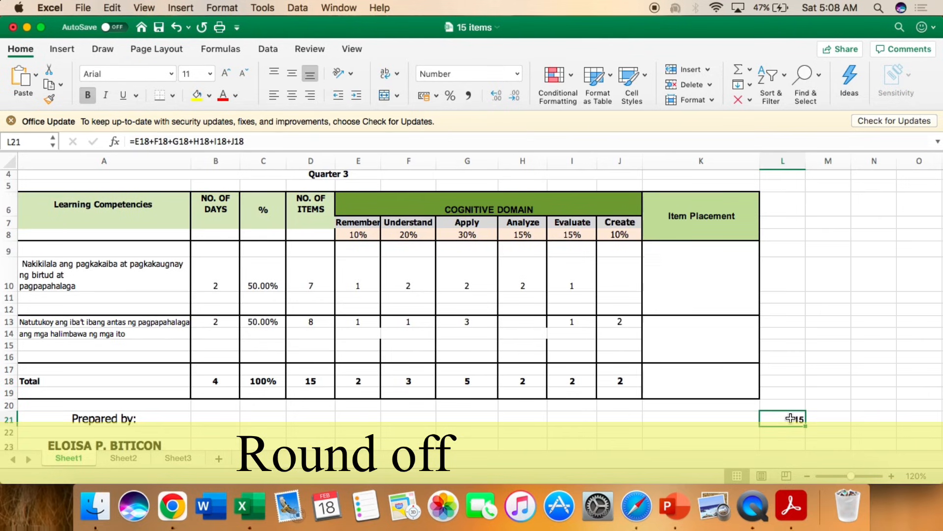
pyautogui.moveTo(367, 282)
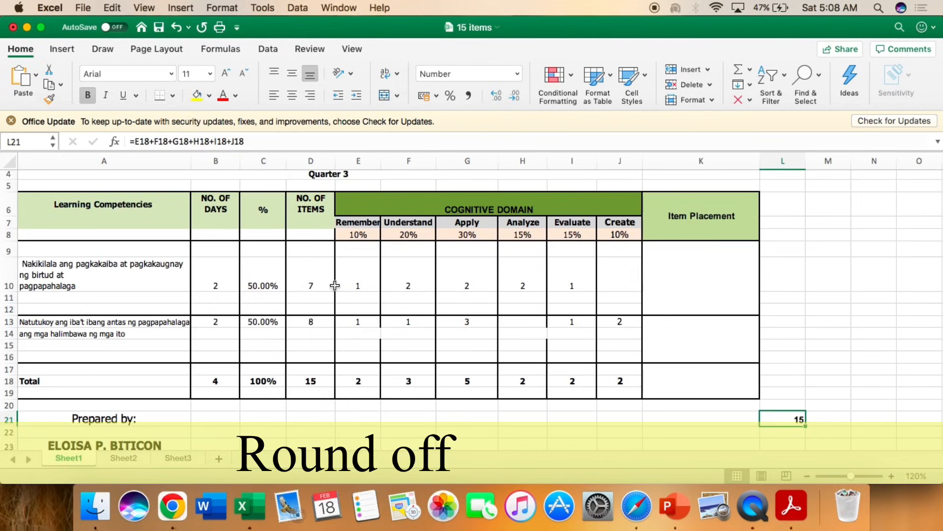
pyautogui.moveTo(357, 291)
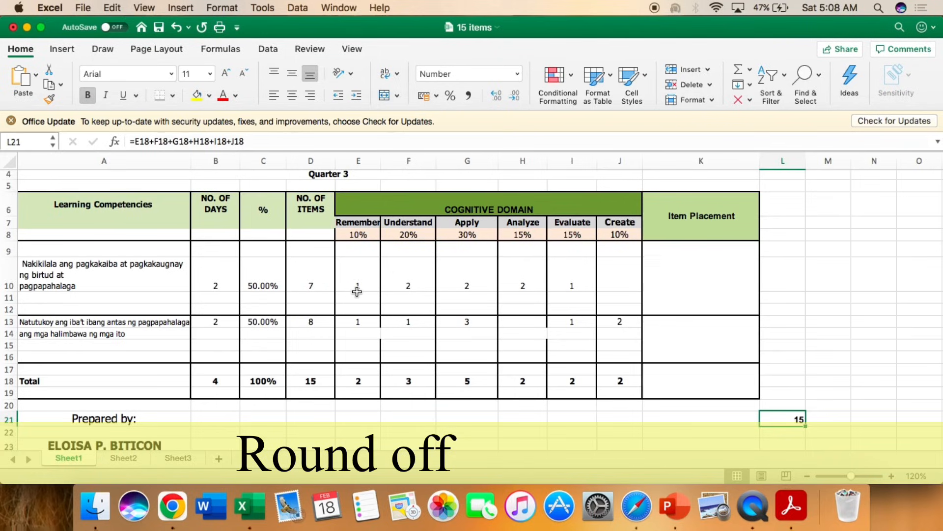
pyautogui.moveTo(362, 286)
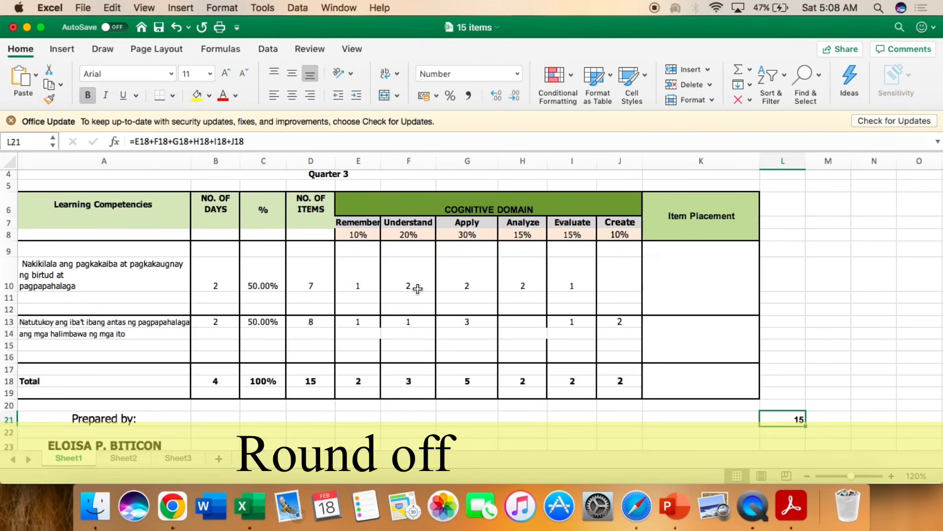
pyautogui.moveTo(471, 282)
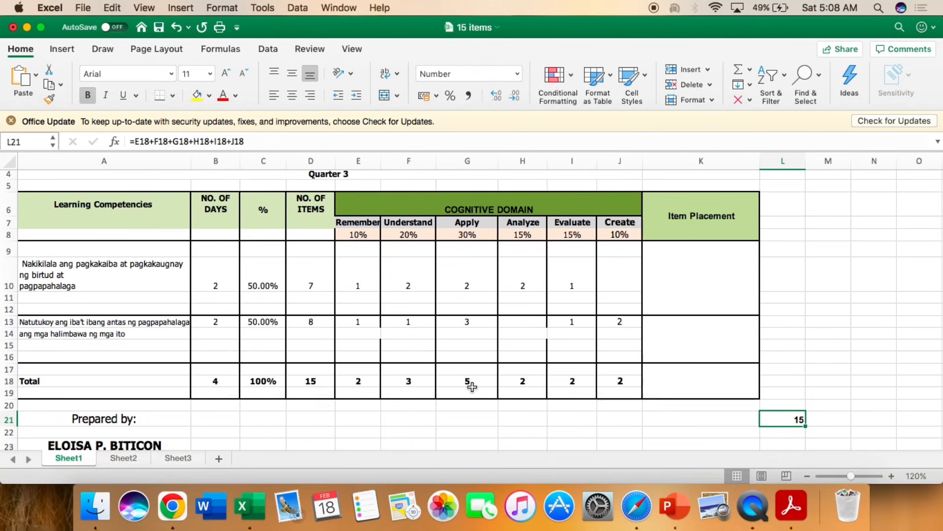
pyautogui.moveTo(516, 283)
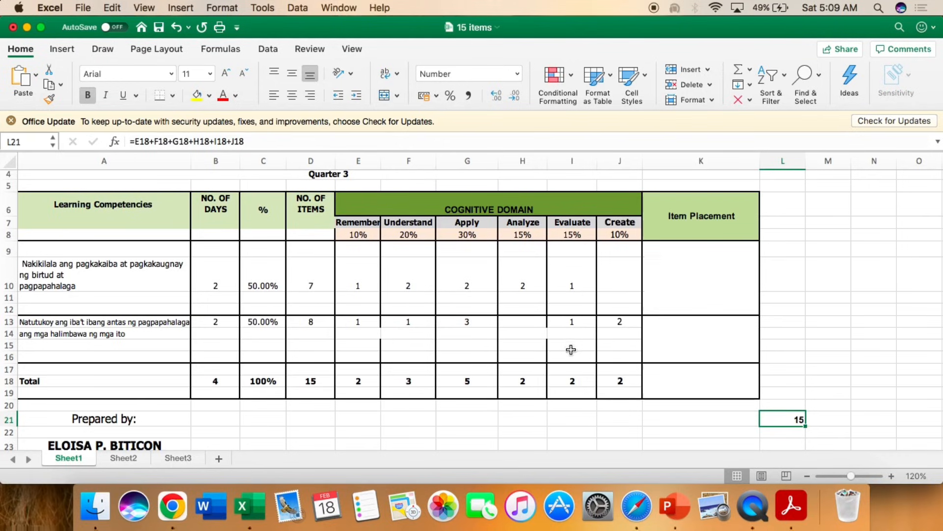
pyautogui.moveTo(472, 387)
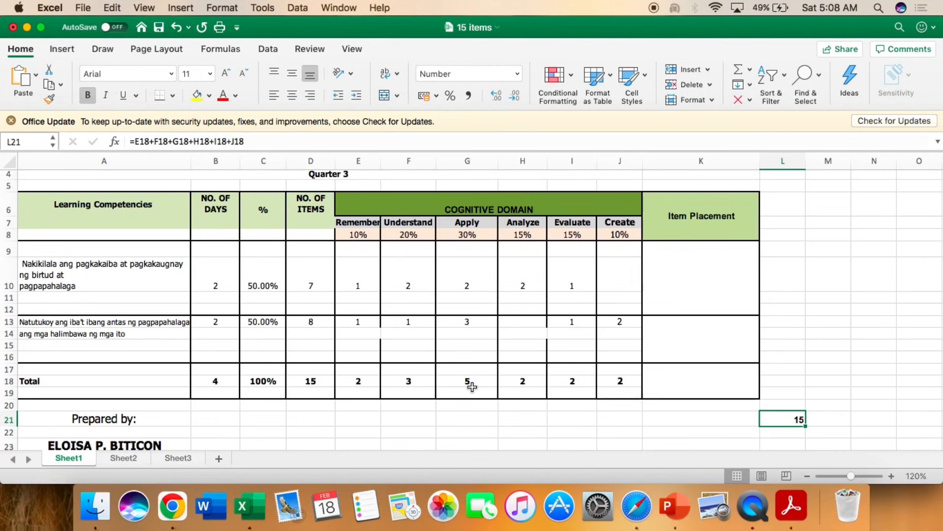
pyautogui.moveTo(527, 348)
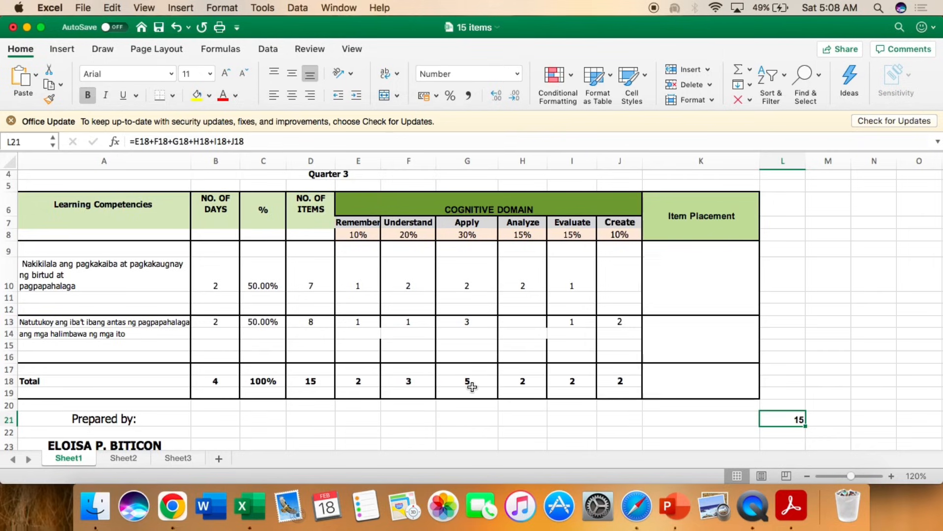
pyautogui.moveTo(516, 282)
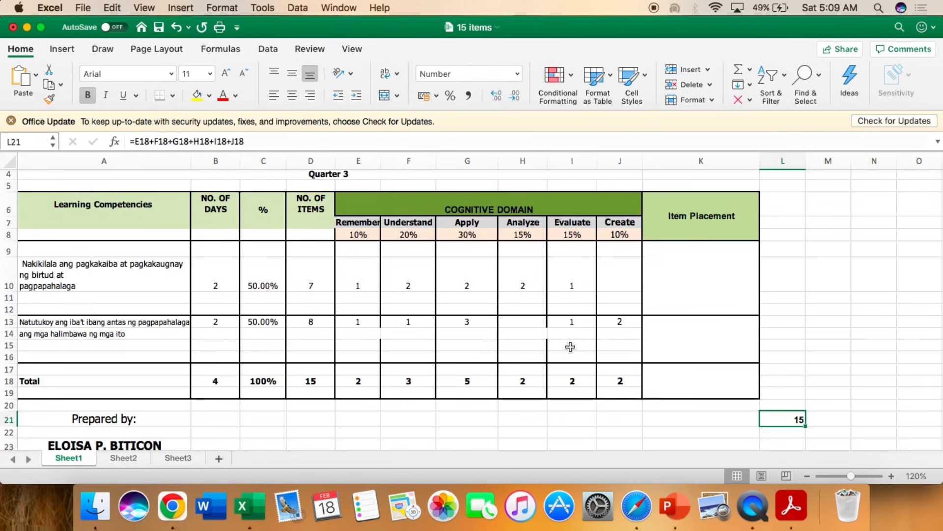
pyautogui.moveTo(528, 375)
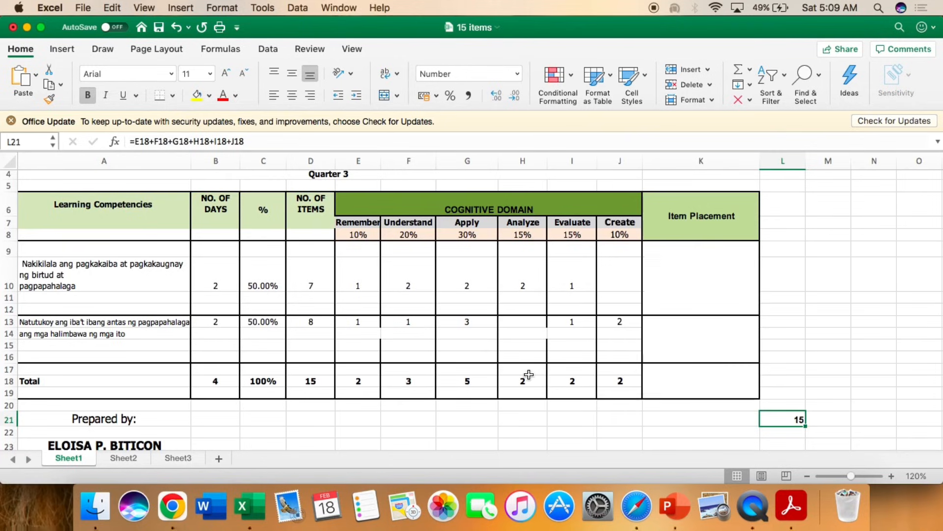
pyautogui.moveTo(616, 325)
pyautogui.write('I.9-15')
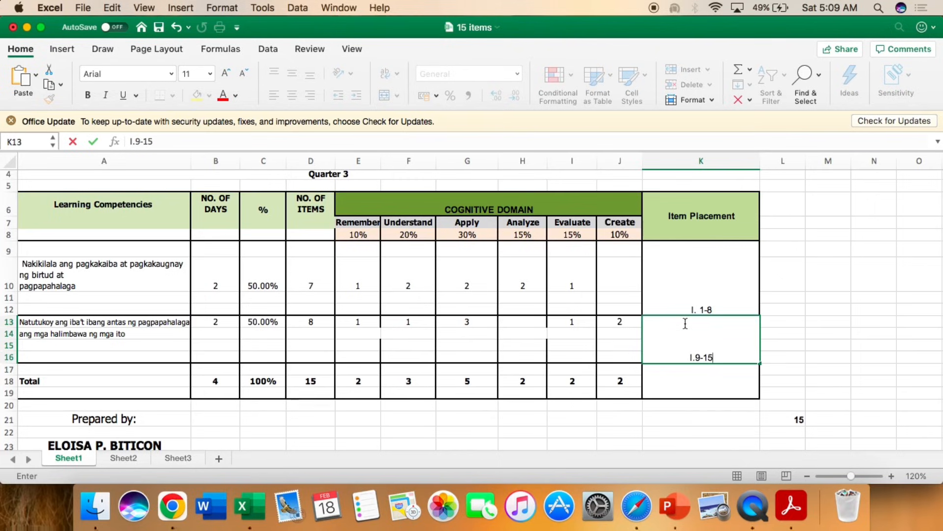
pyautogui.moveTo(714, 306)
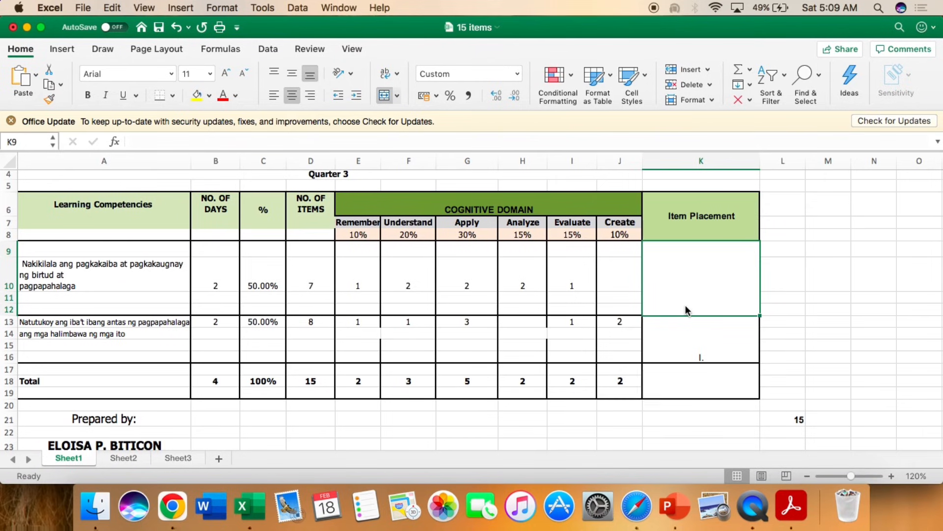
# Enter item placements I.1-7 for the first competency and I.8-15 for the second
pyautogui.click(700, 338)
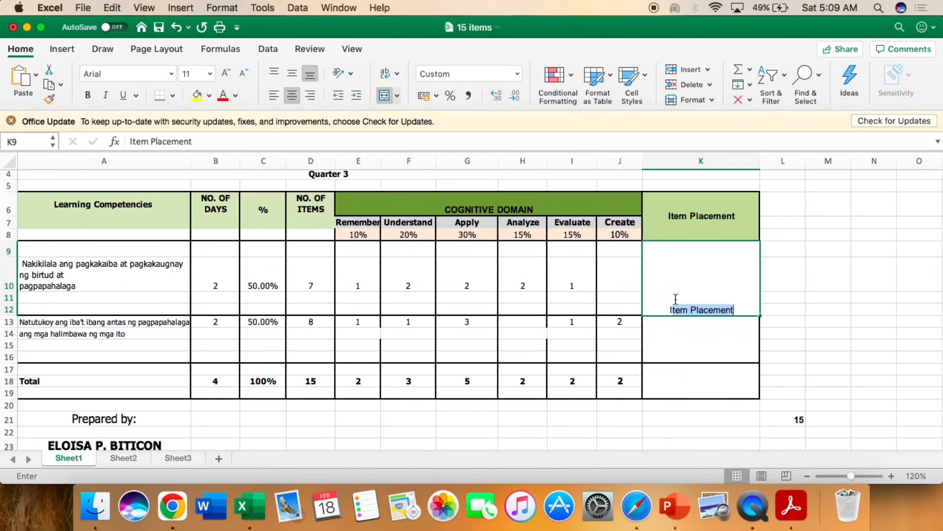
pyautogui.write('I.1')
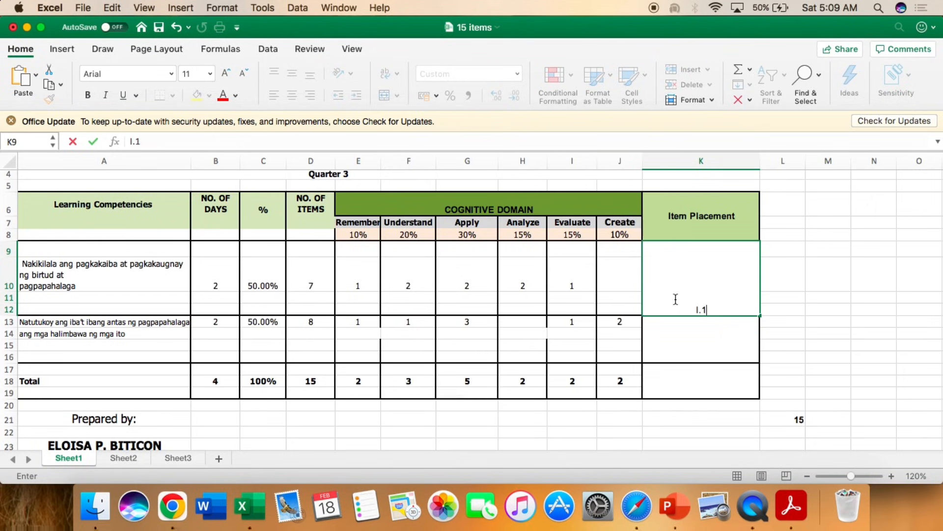
pyautogui.write('-')
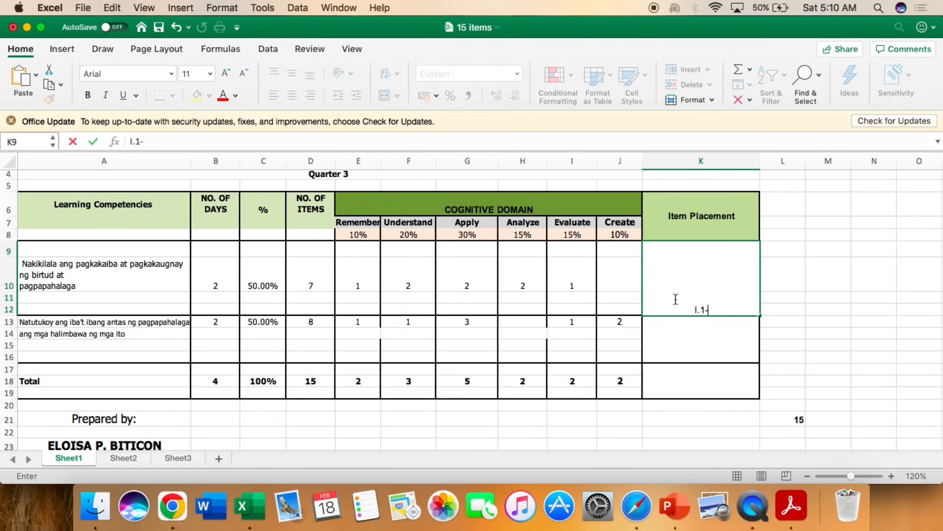
pyautogui.moveTo(642, 310)
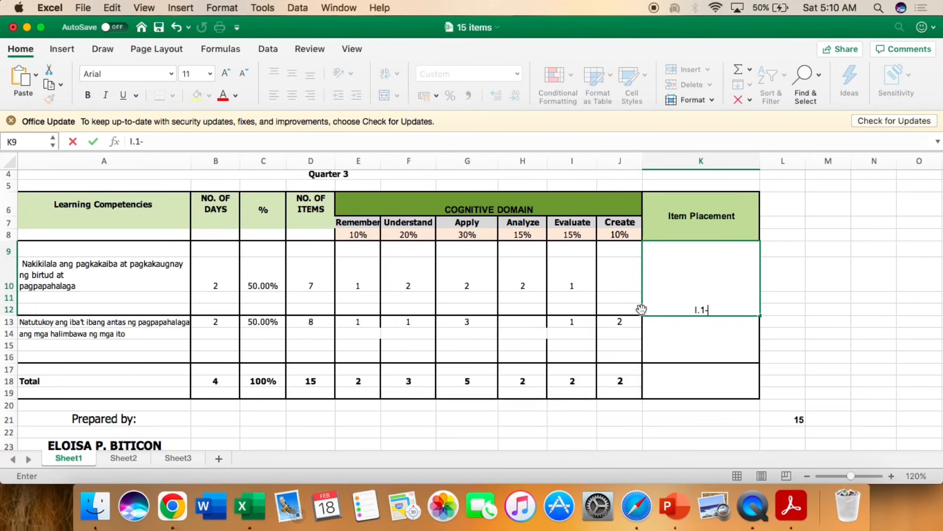
pyautogui.write('7')
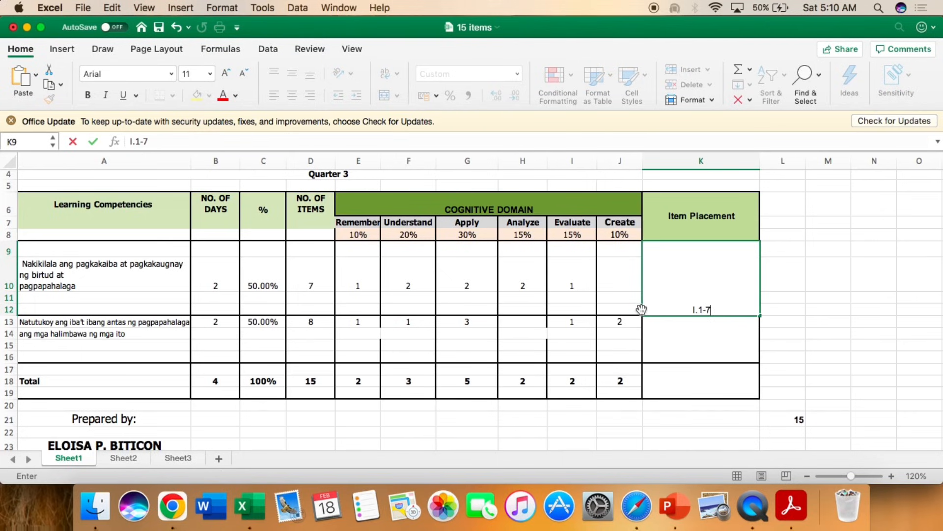
pyautogui.click(700, 343)
pyautogui.write('I.1')
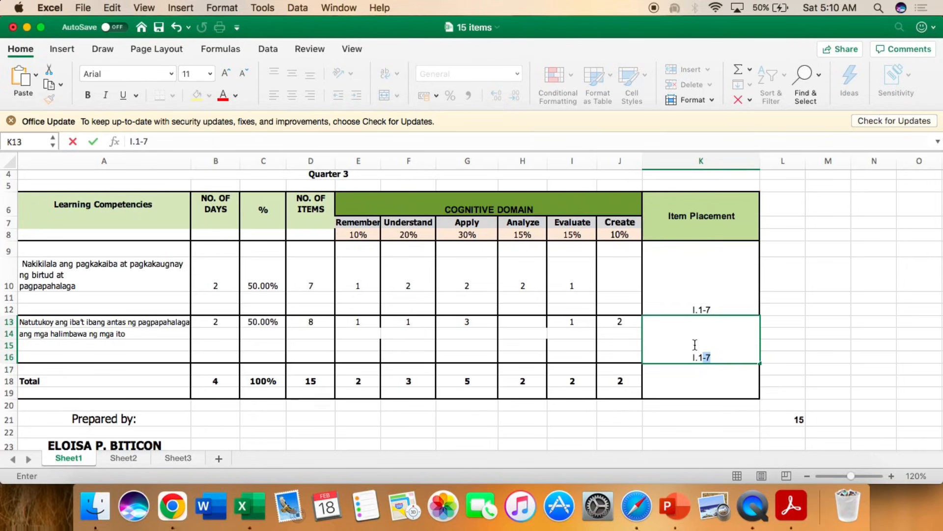
pyautogui.write('I.8')
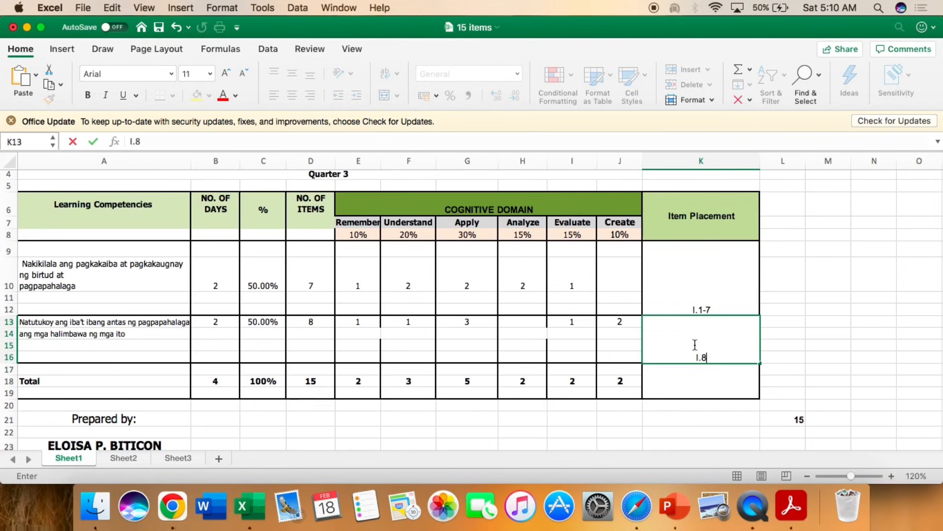
pyautogui.write('-15')
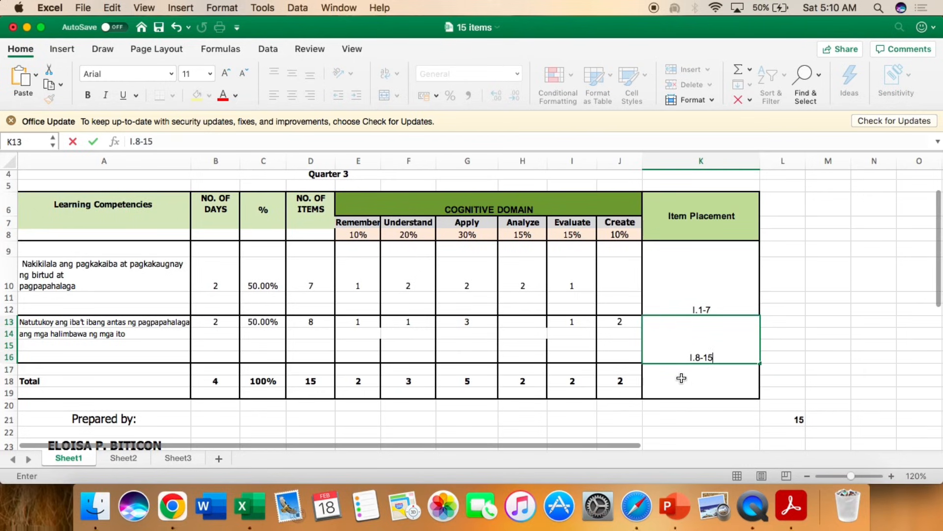
pyautogui.press('Return')
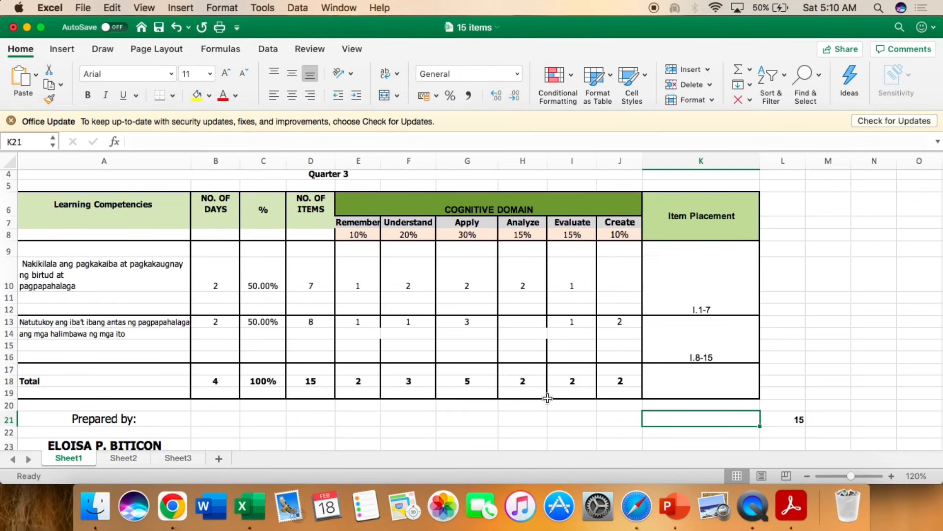
pyautogui.moveTo(352, 257)
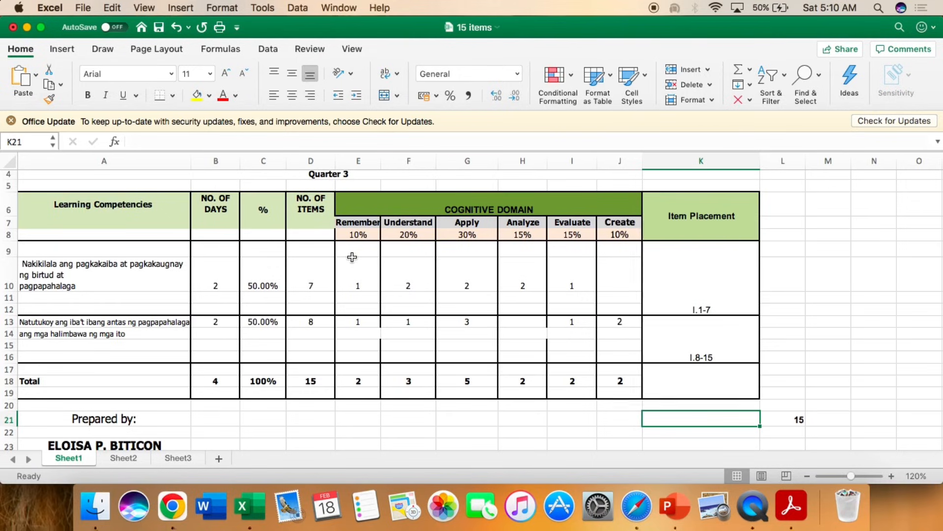